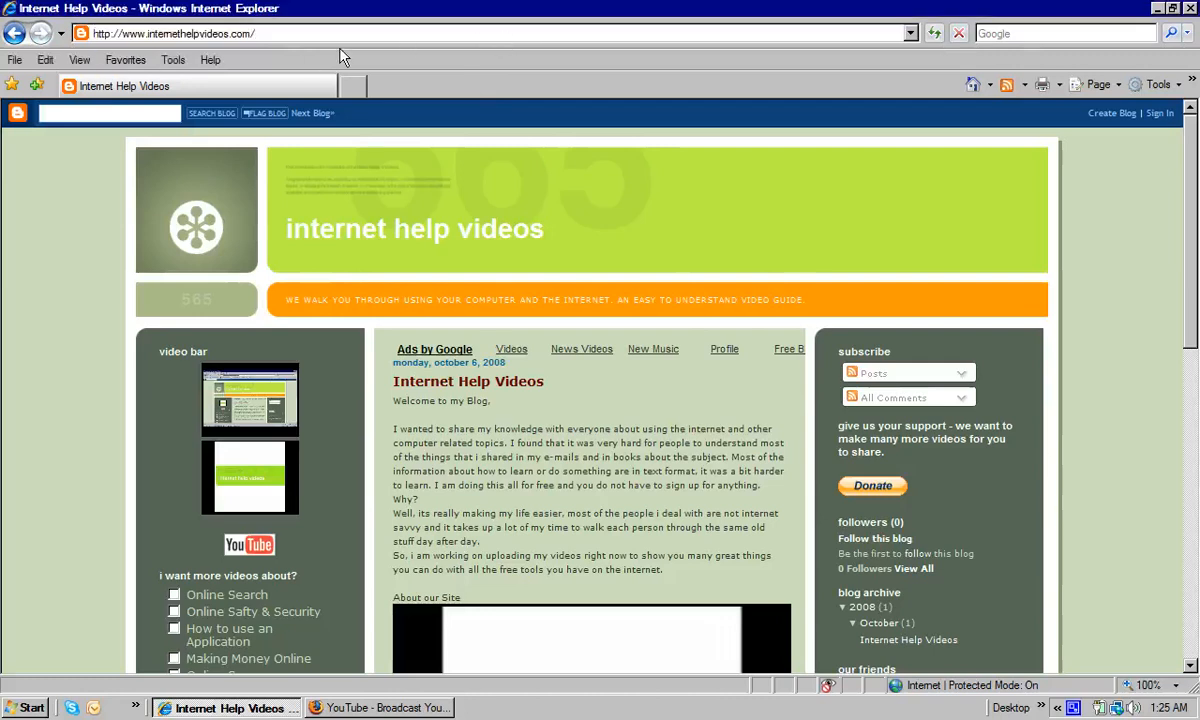
pyautogui.moveTo(378, 48)
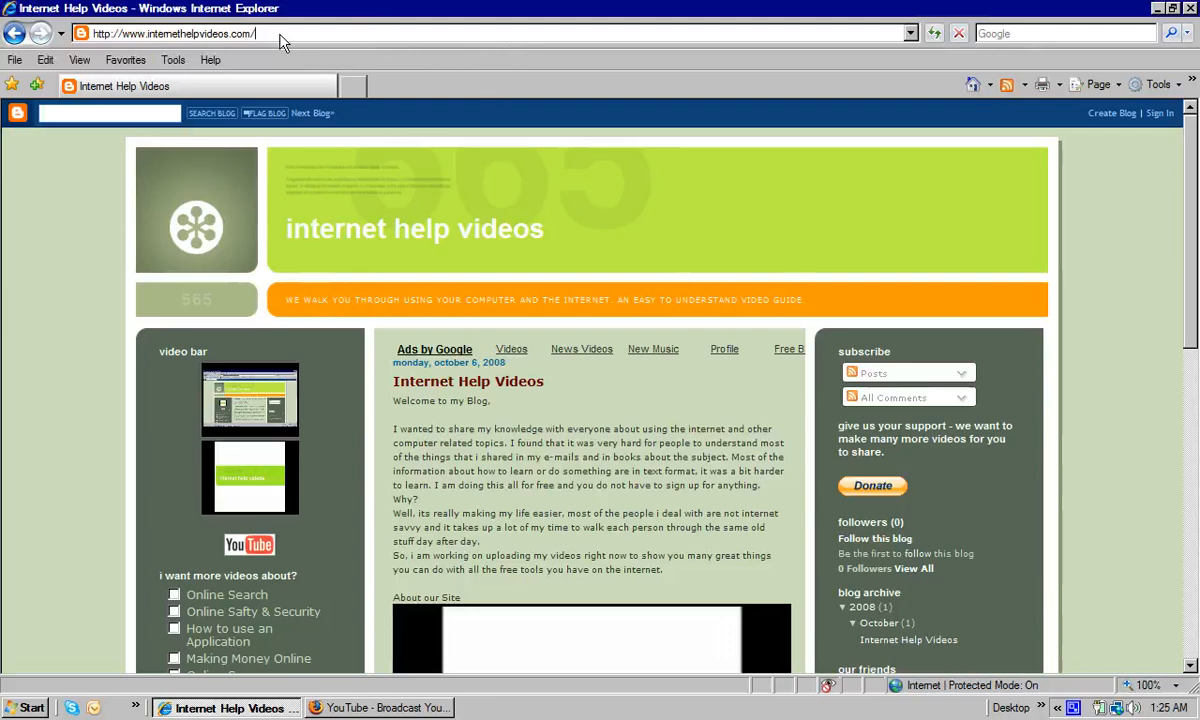
pyautogui.moveTo(298, 56)
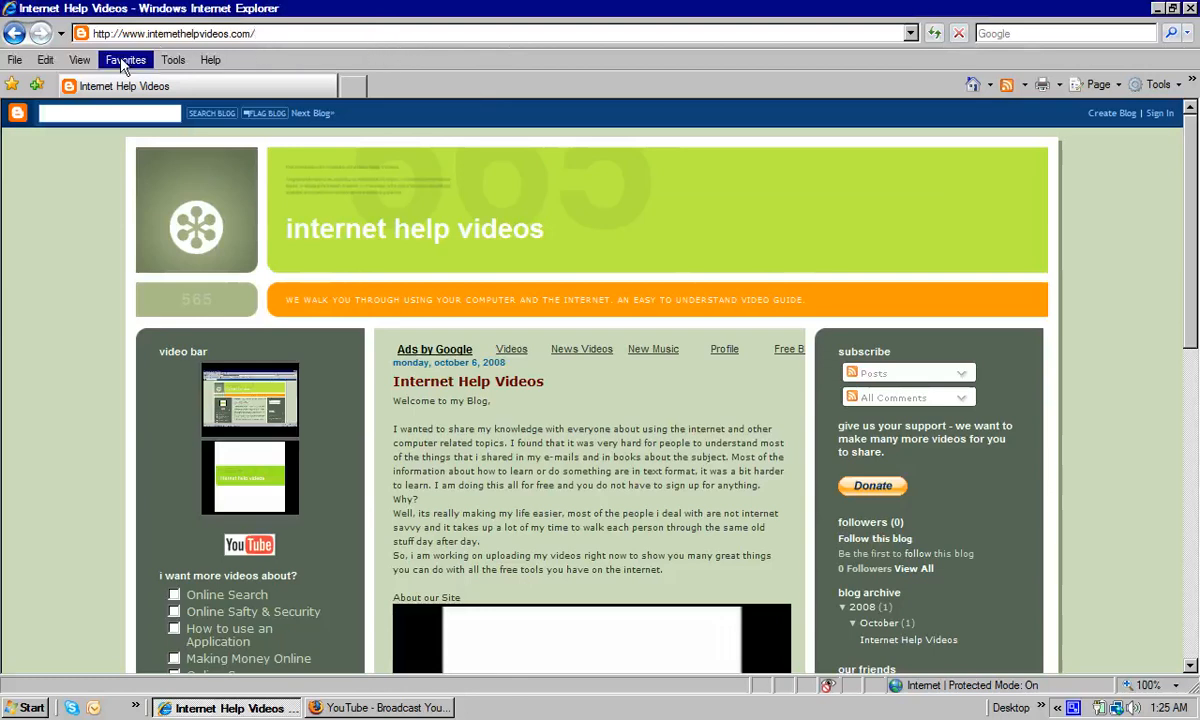
# Step: Add the Internet Help Videos page to Favorites and reopen the list to see the new entry
pyautogui.click(126, 60)
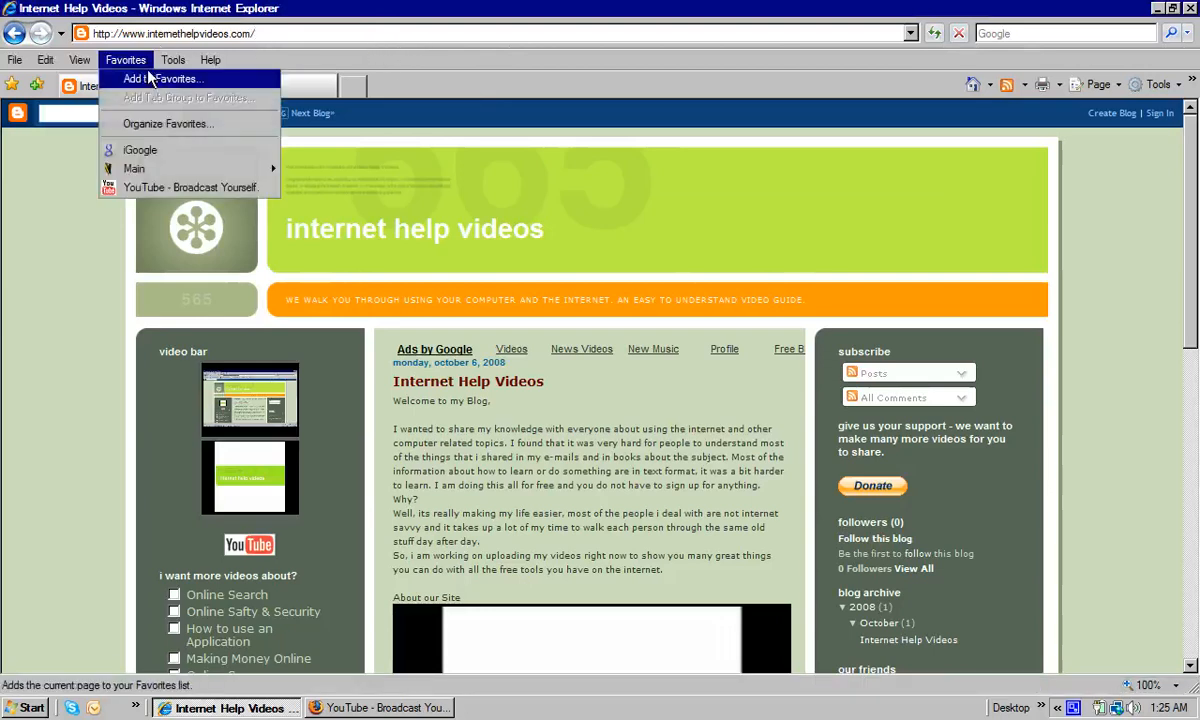
pyautogui.click(168, 80)
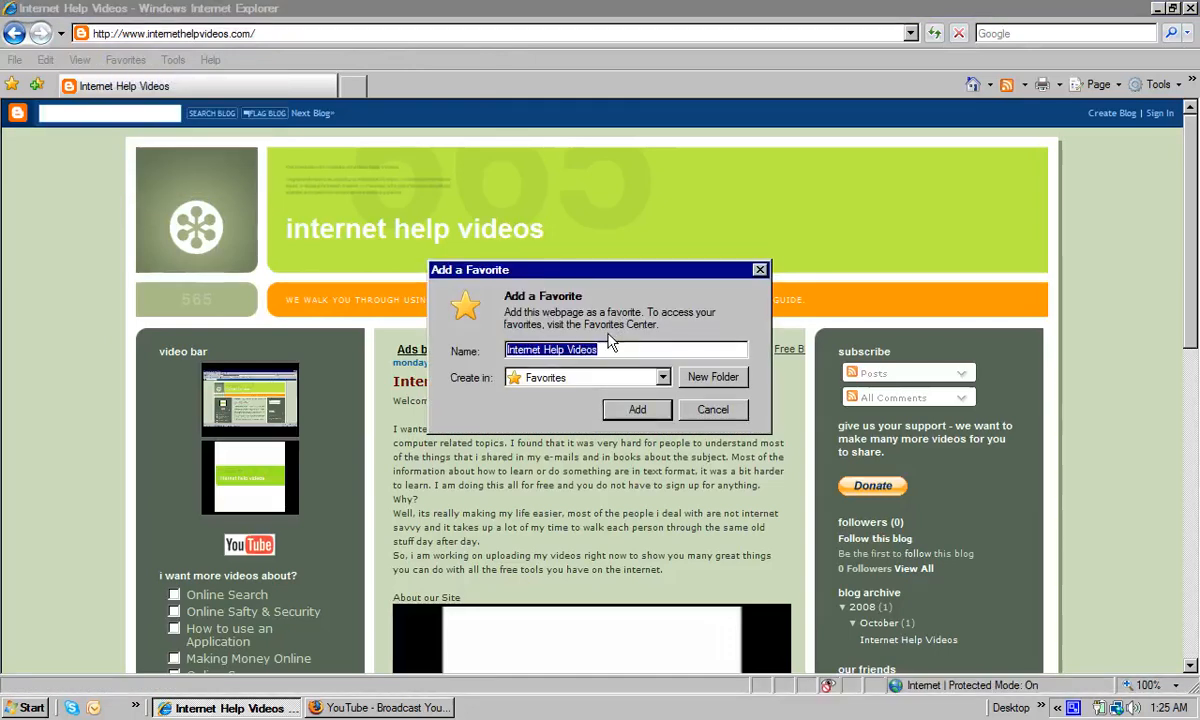
pyautogui.moveTo(616, 348)
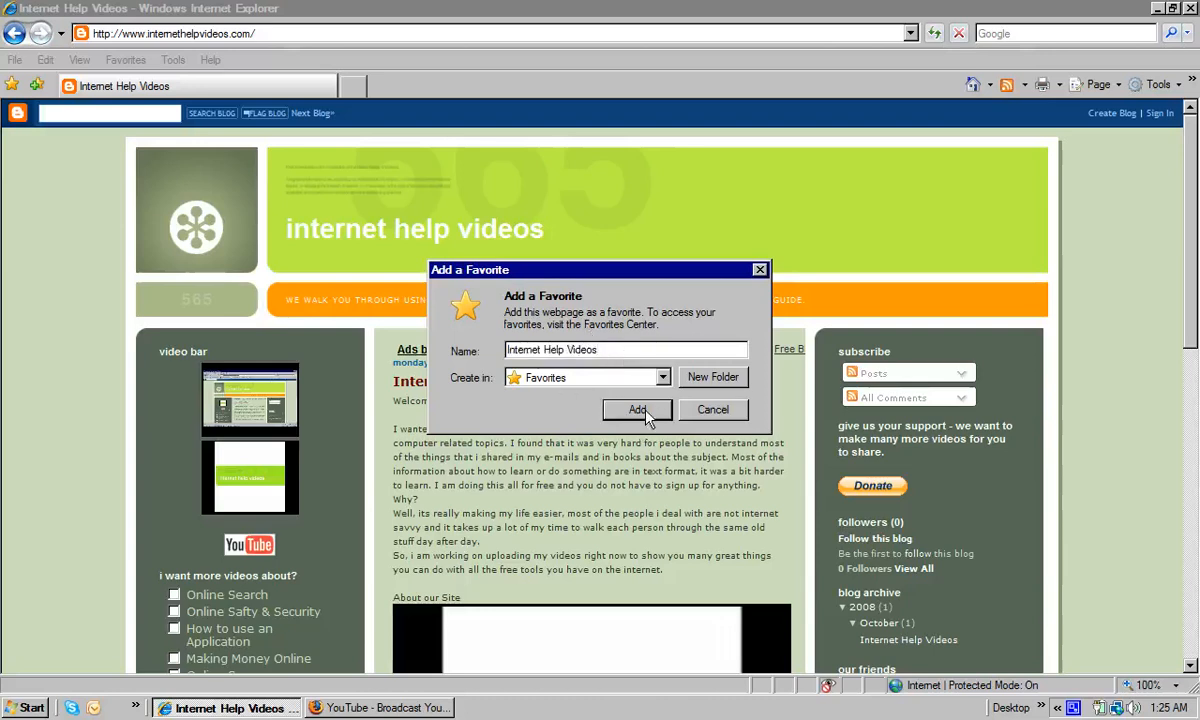
pyautogui.click(636, 410)
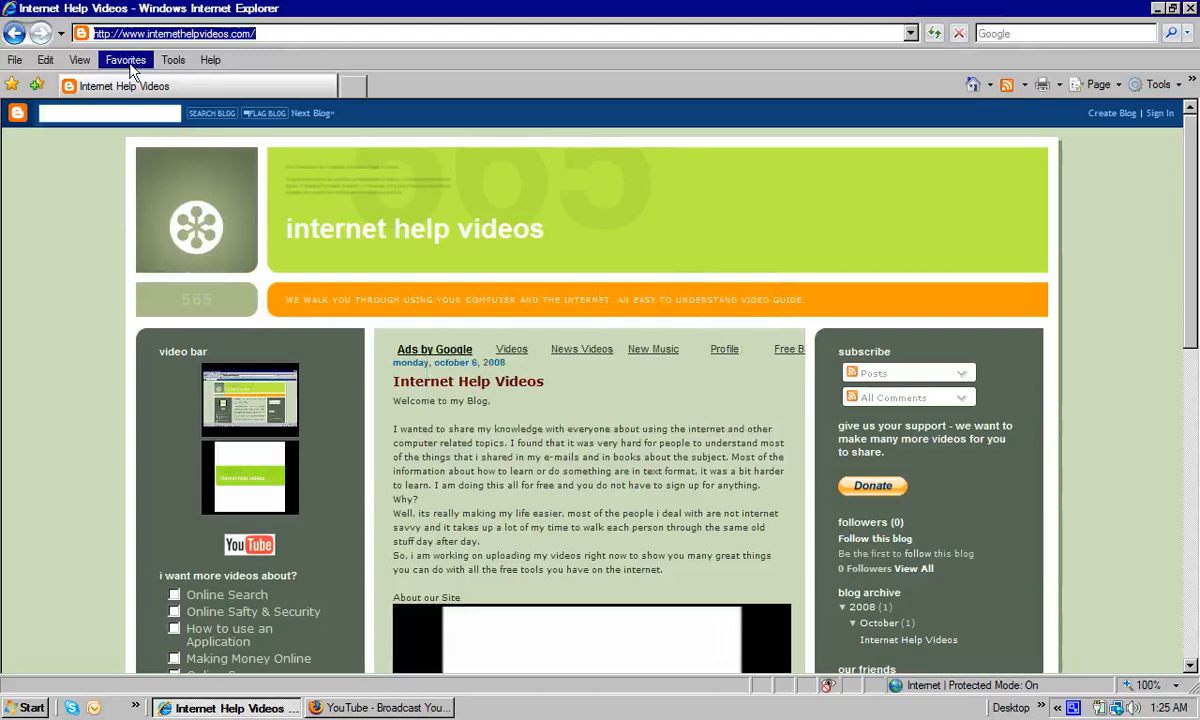
pyautogui.click(124, 60)
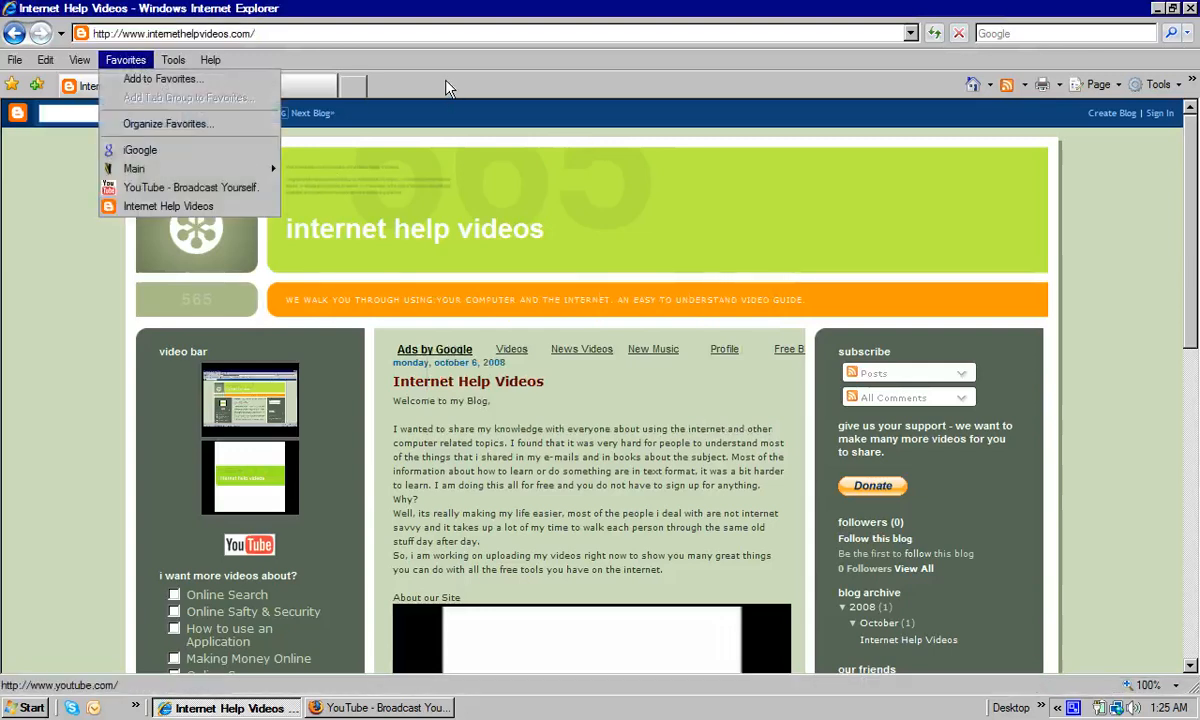
pyautogui.moveTo(220, 670)
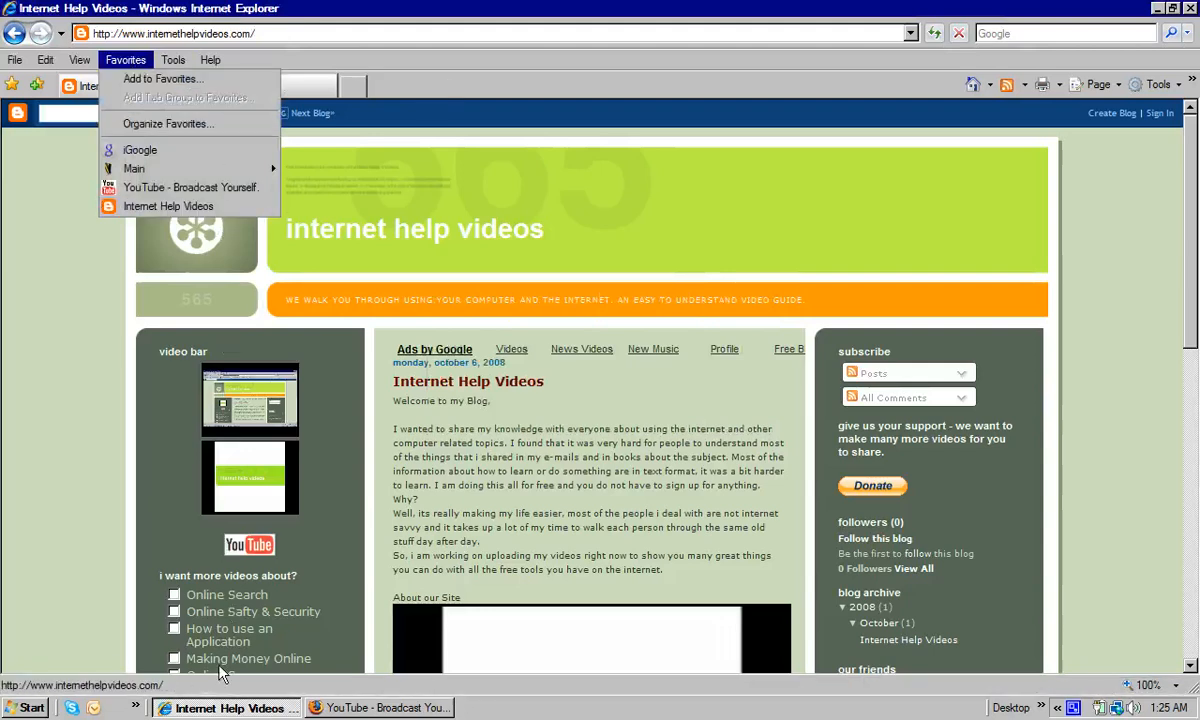
pyautogui.moveTo(444, 470)
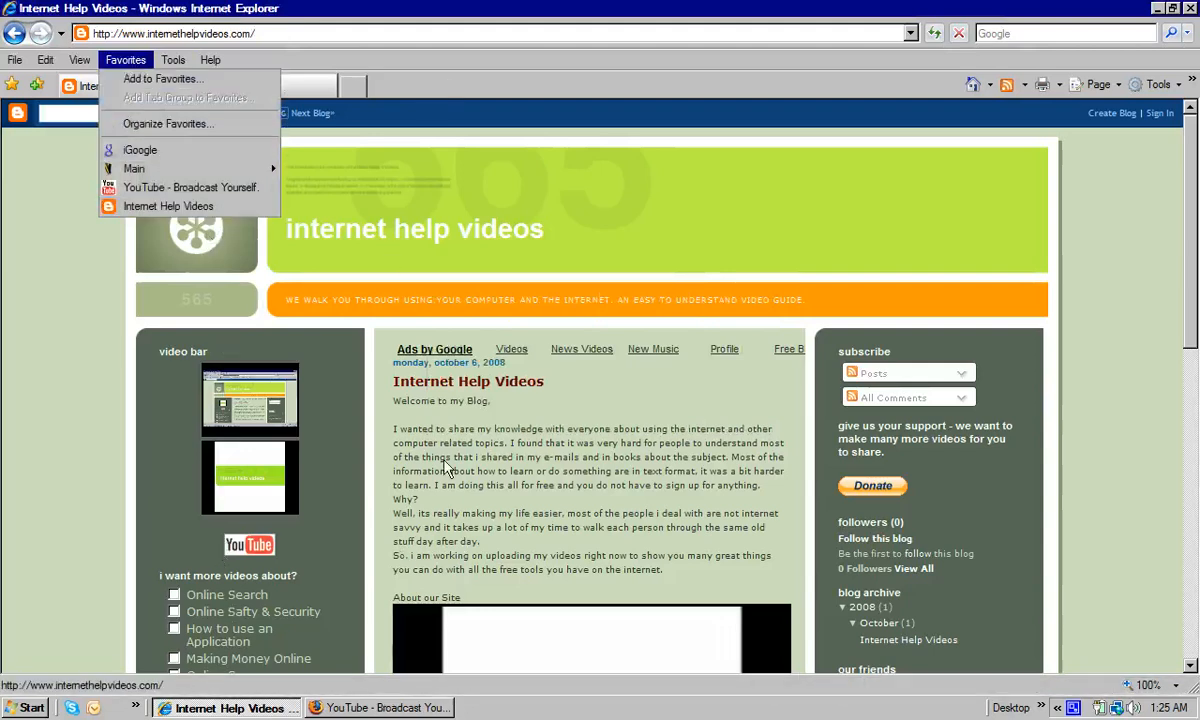
pyautogui.moveTo(428, 76)
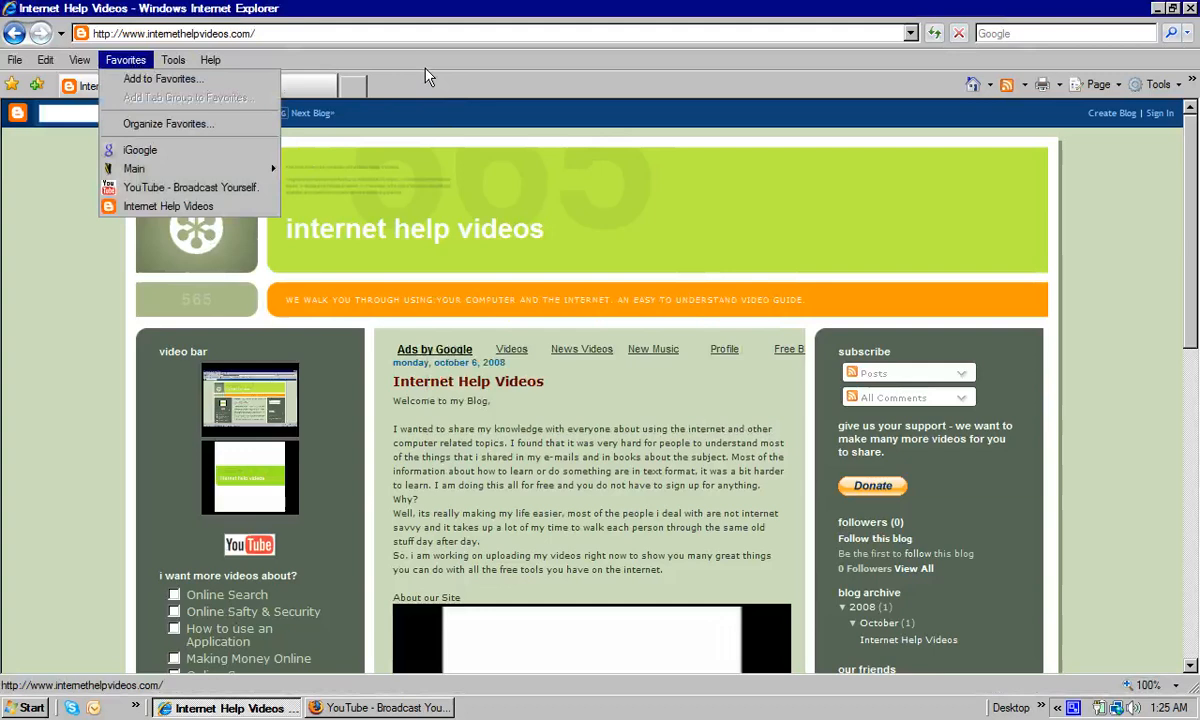
# Step: From Add to Favorites, create a new folder named Help as the save location
pyautogui.click(124, 60)
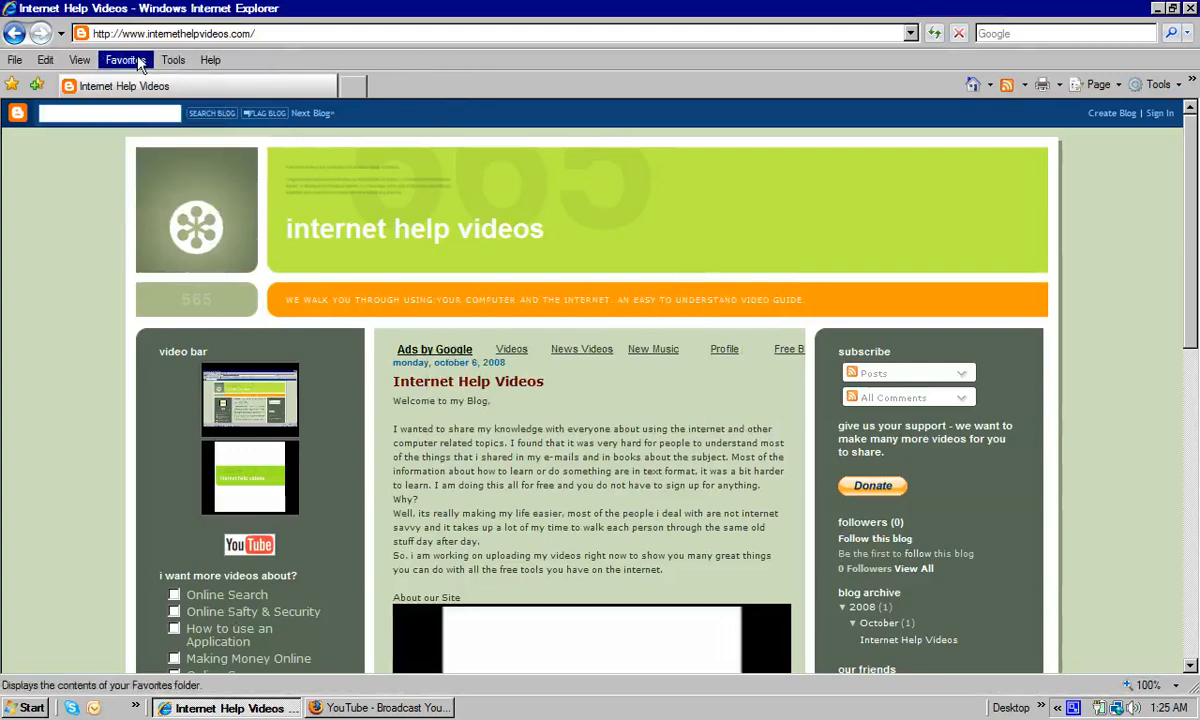
pyautogui.click(122, 60)
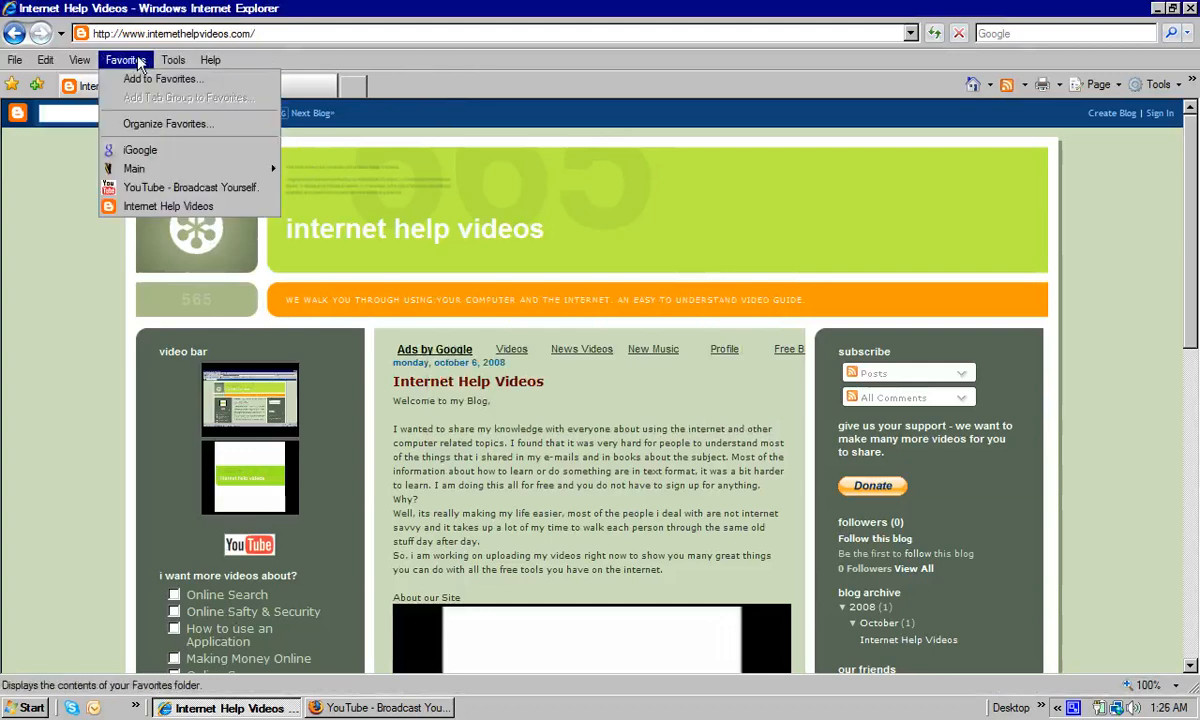
pyautogui.click(162, 80)
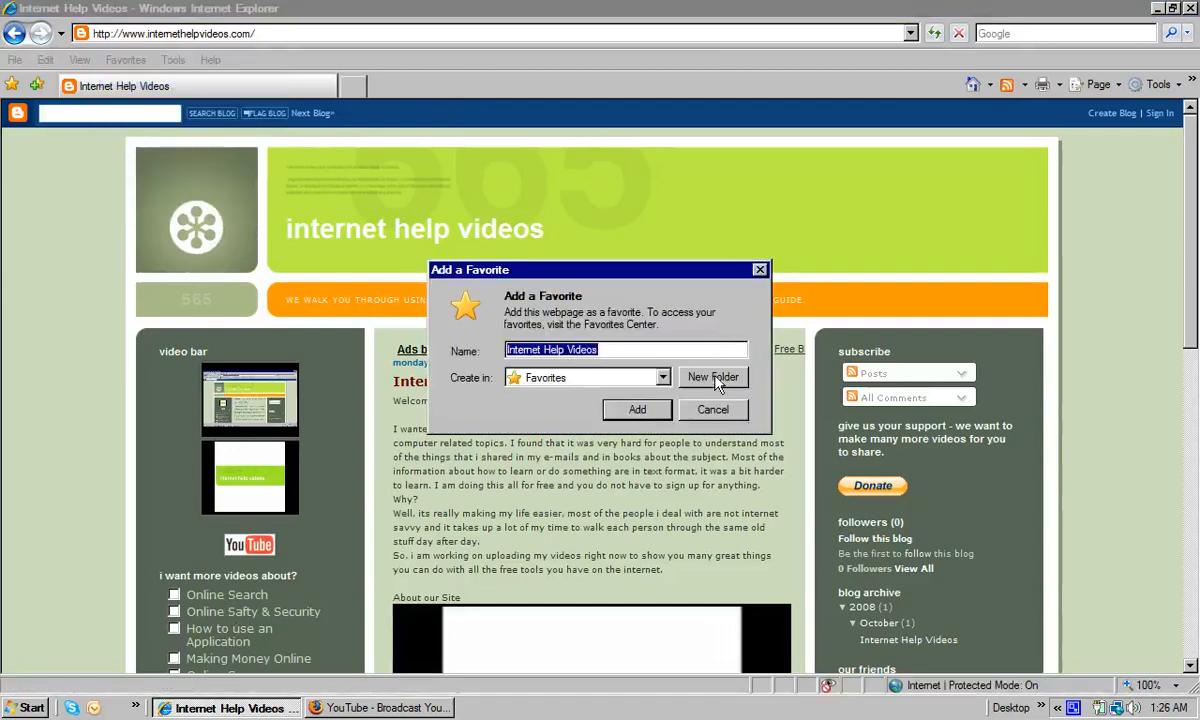
pyautogui.click(712, 376)
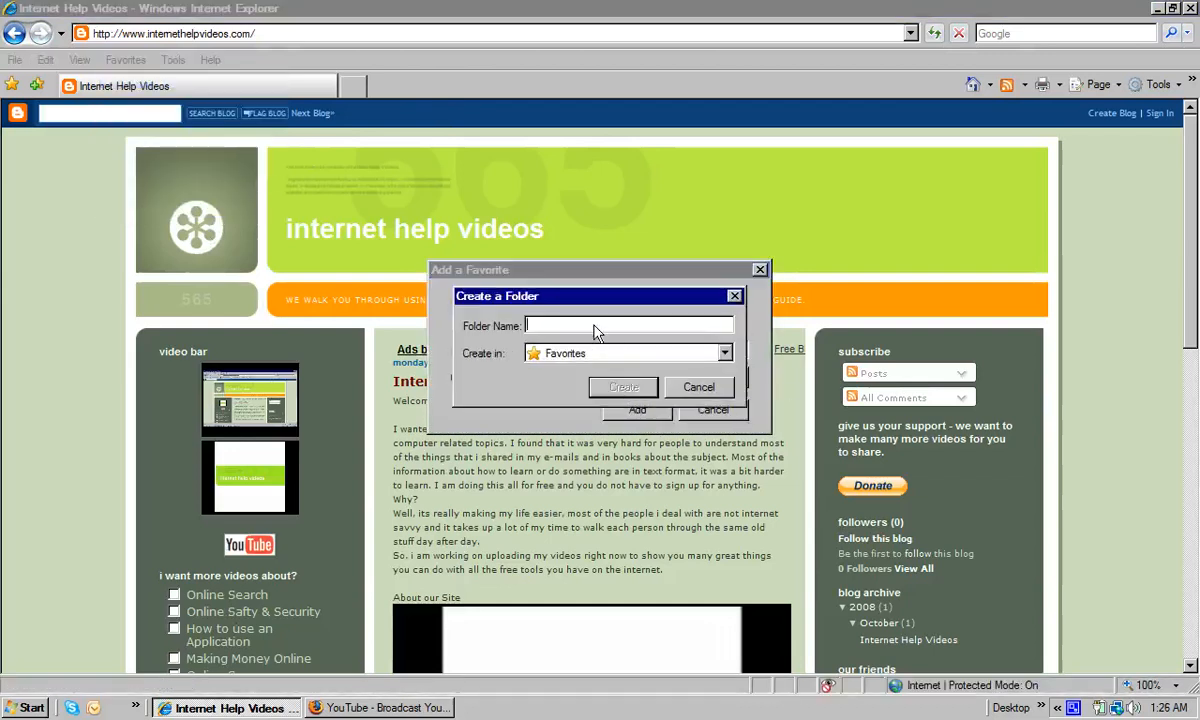
pyautogui.write('Help')
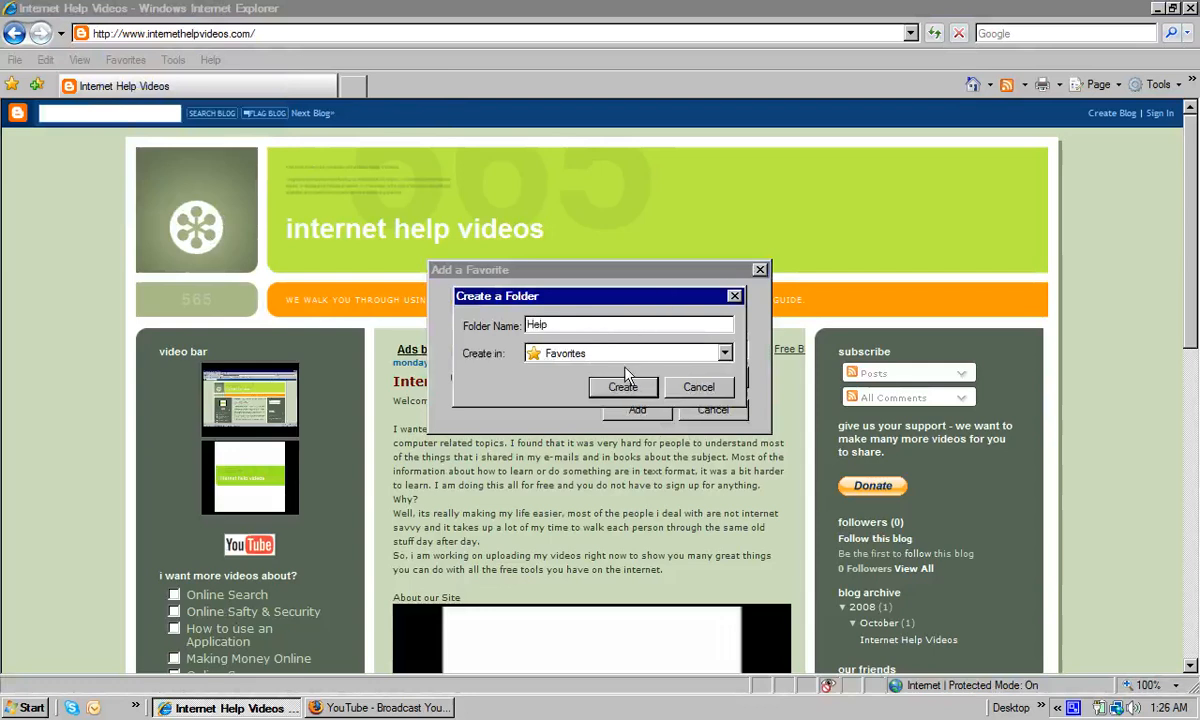
pyautogui.click(622, 388)
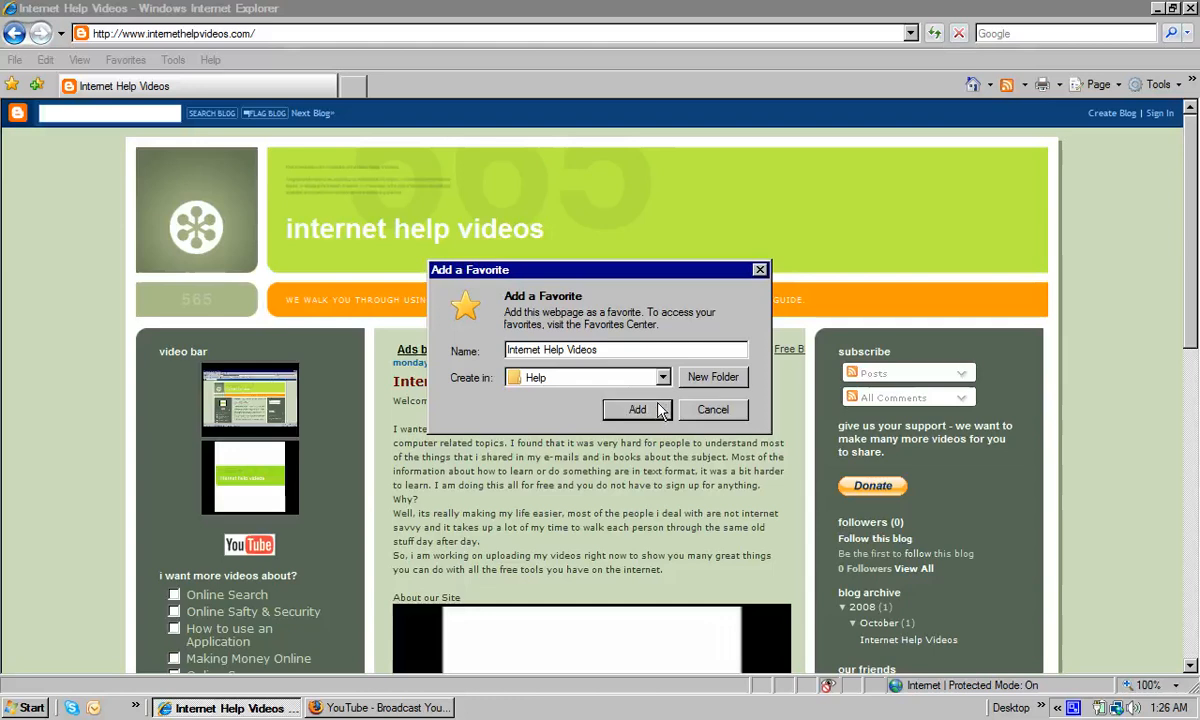
pyautogui.moveTo(558, 408)
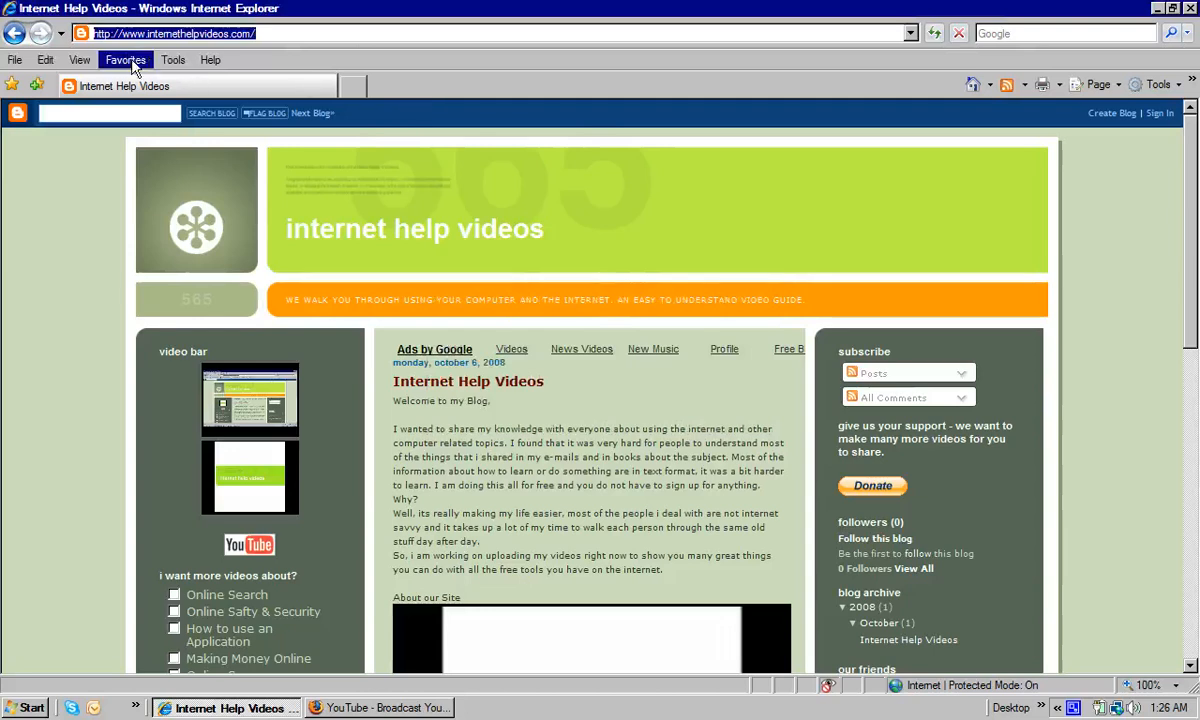
# Step: Delete the top-level Internet Help Videos favorite via its context menu and confirm with Yes
pyautogui.click(124, 60)
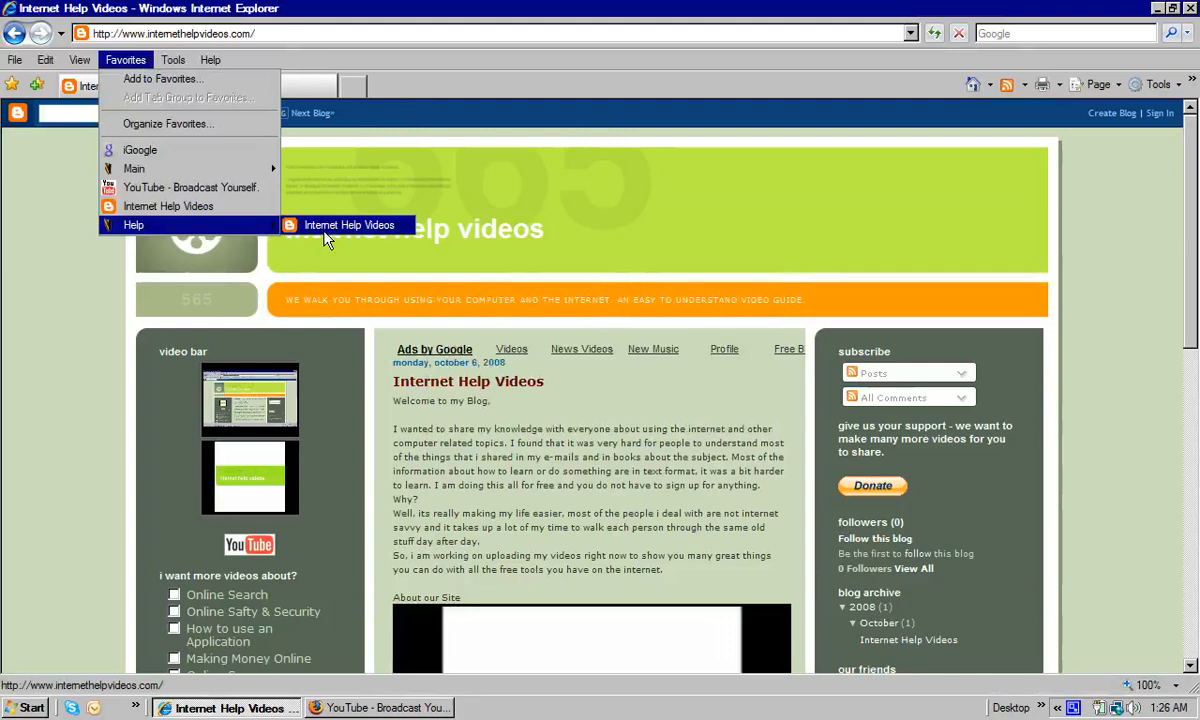
pyautogui.moveTo(168, 206)
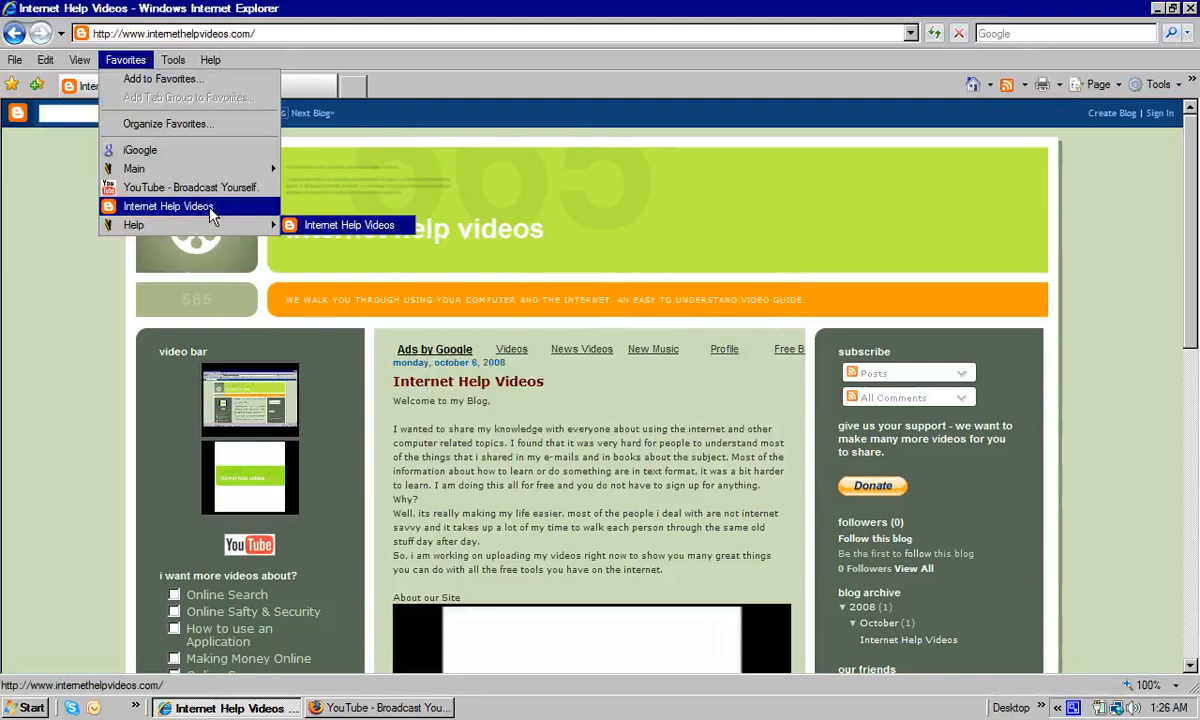
pyautogui.moveTo(132, 224)
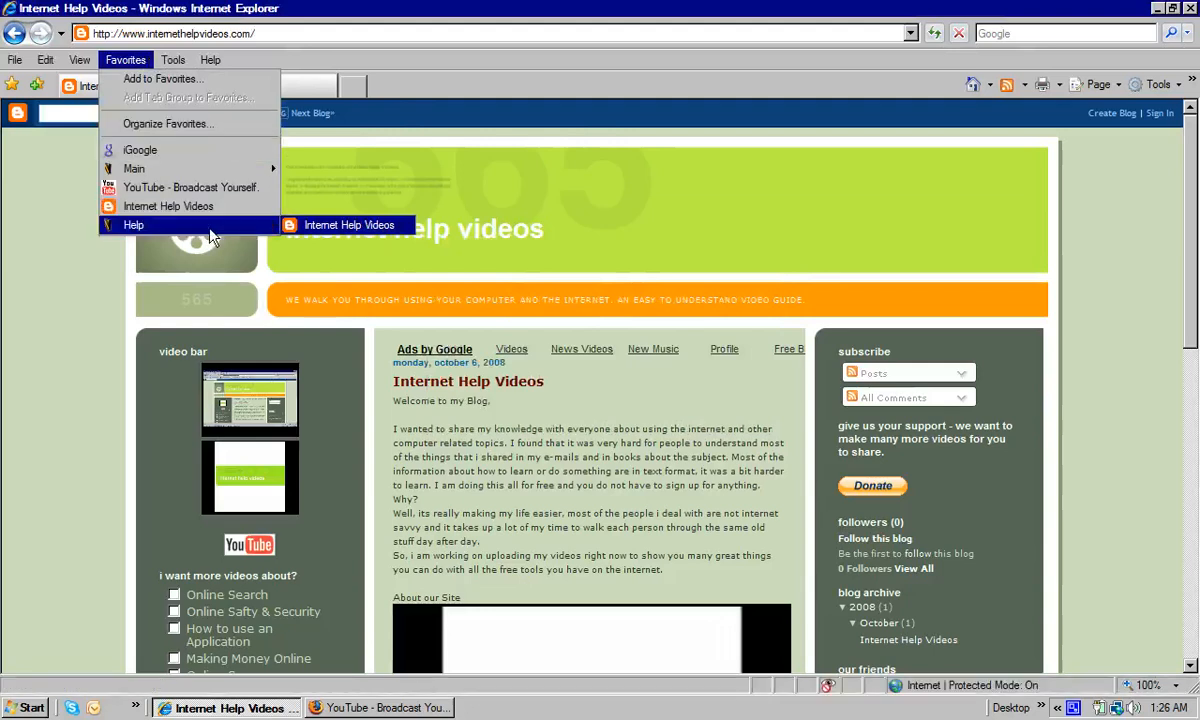
pyautogui.rightClick(168, 206)
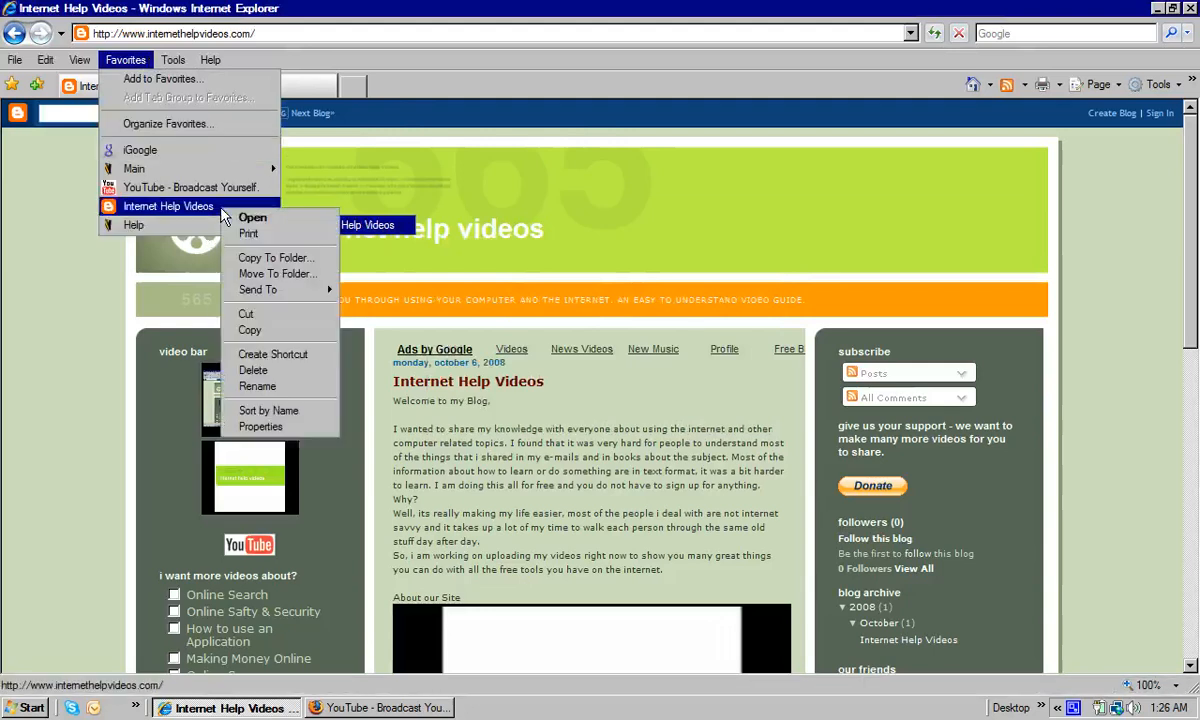
pyautogui.moveTo(252, 370)
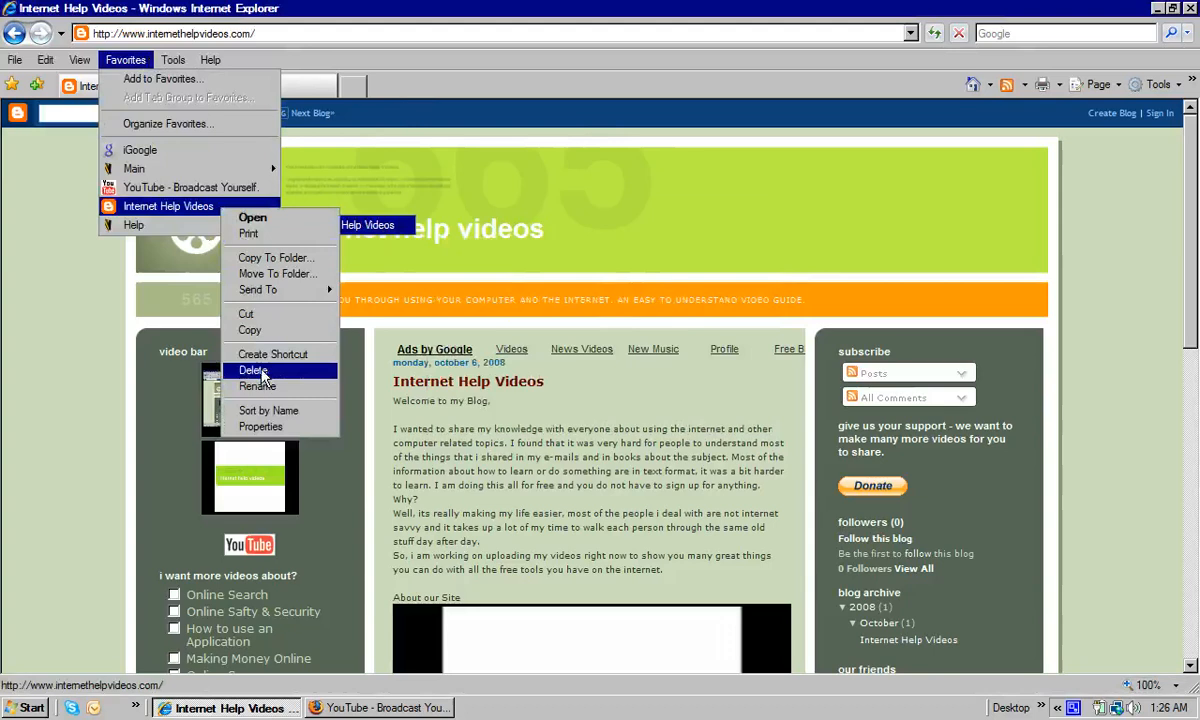
pyautogui.click(252, 370)
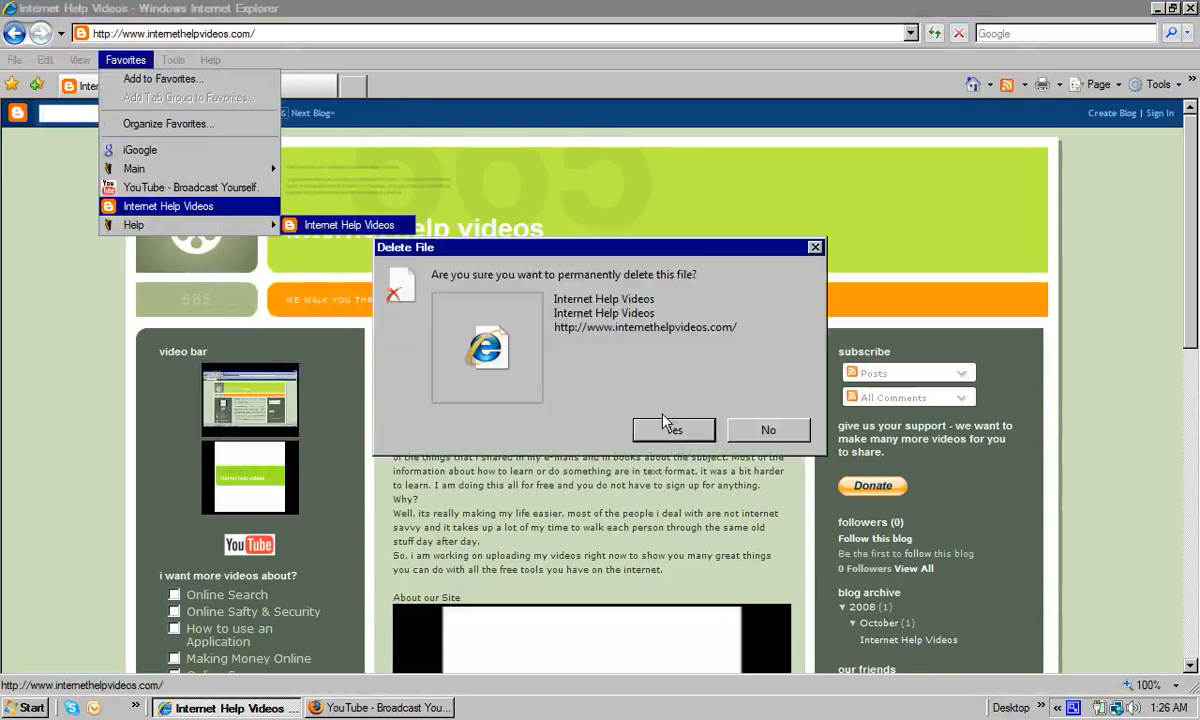
pyautogui.click(672, 428)
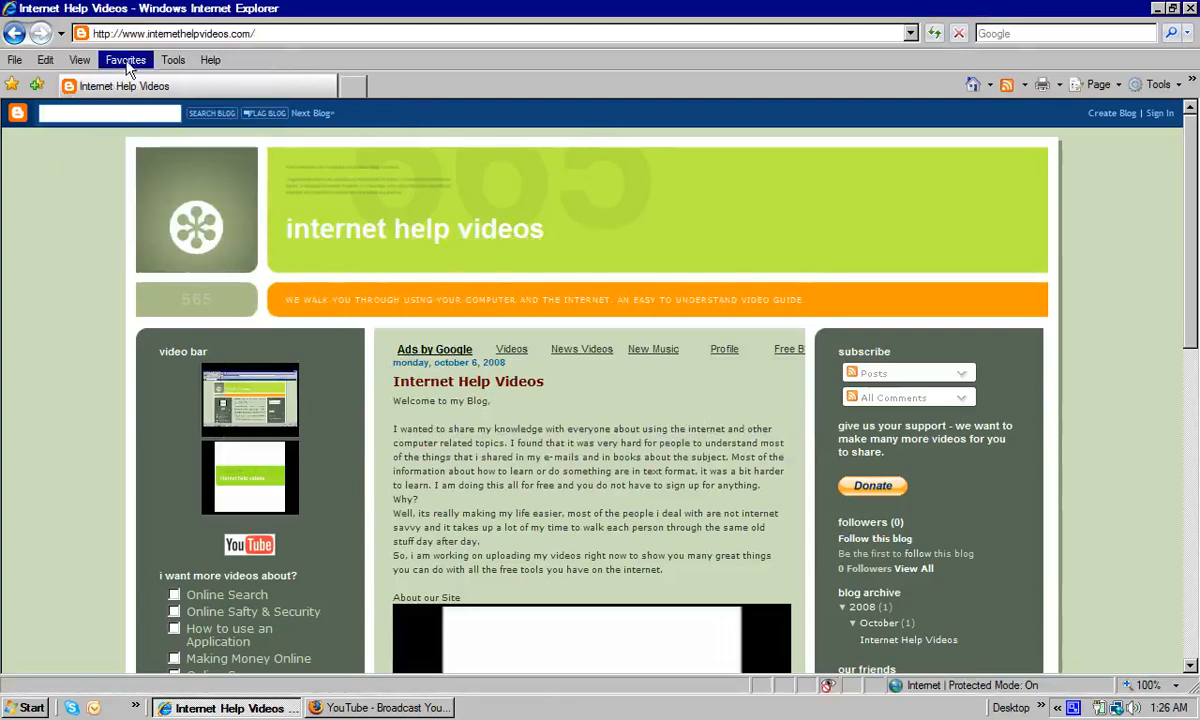
# Step: Check the Help folder in the Favorites menu, then bring up Organize Favorites
pyautogui.click(124, 60)
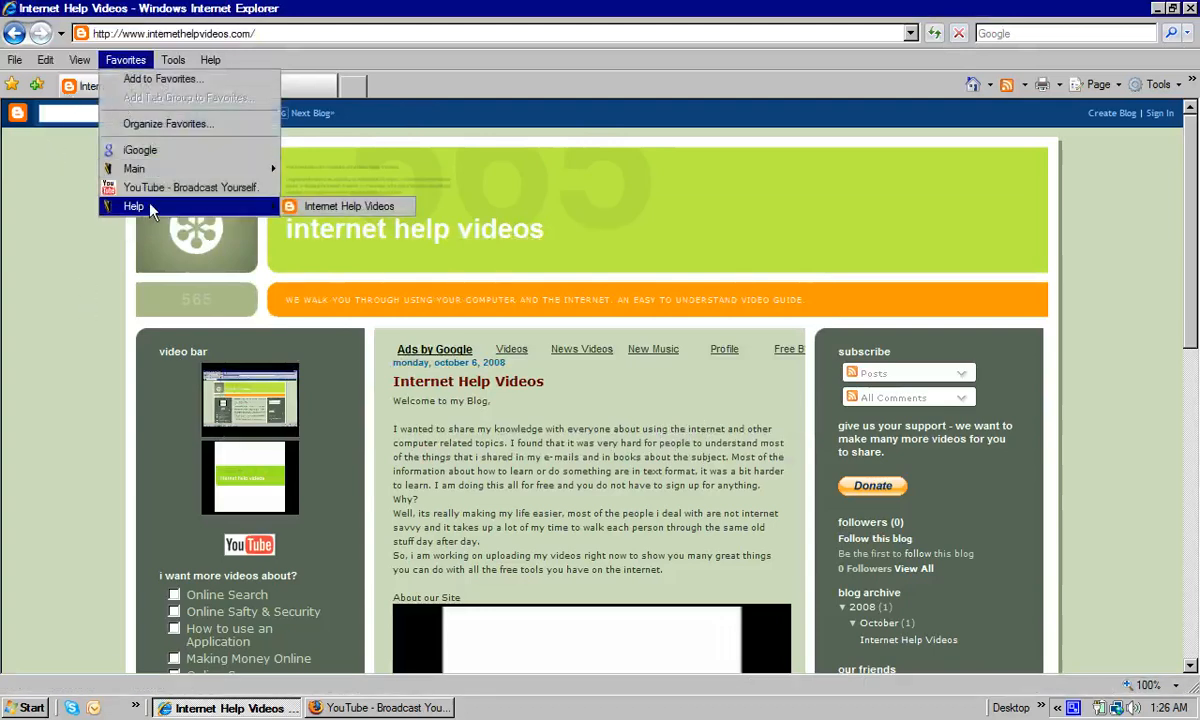
pyautogui.moveTo(228, 216)
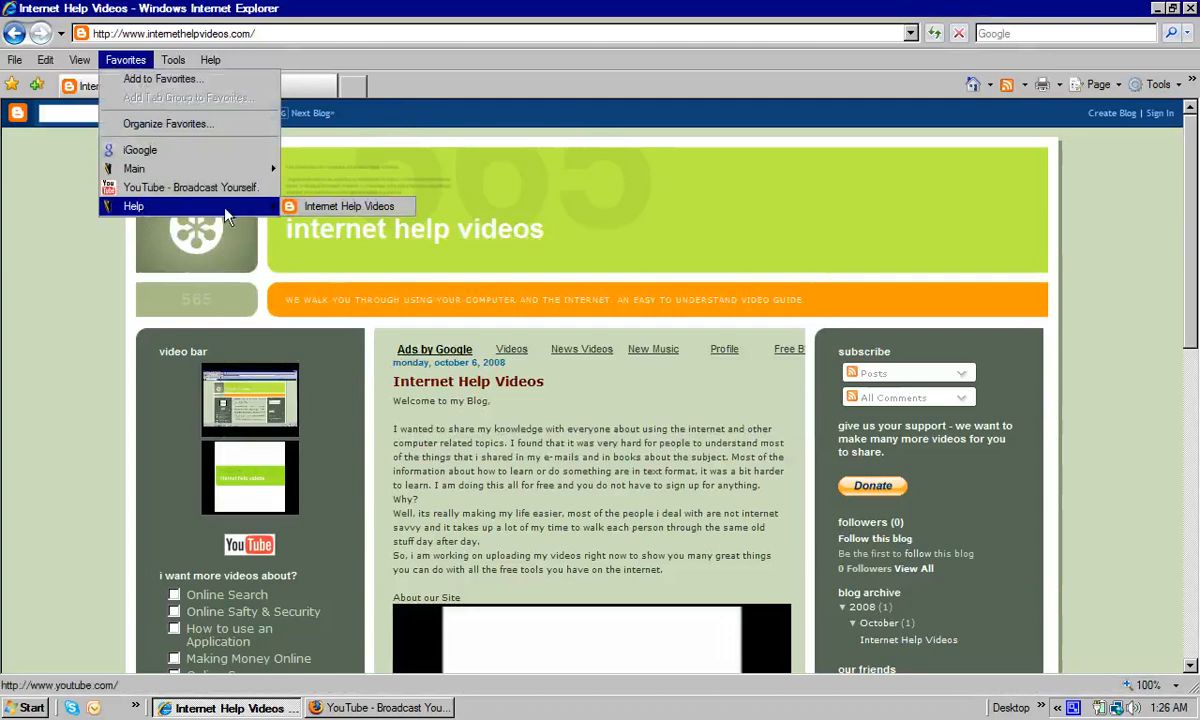
pyautogui.moveTo(208, 218)
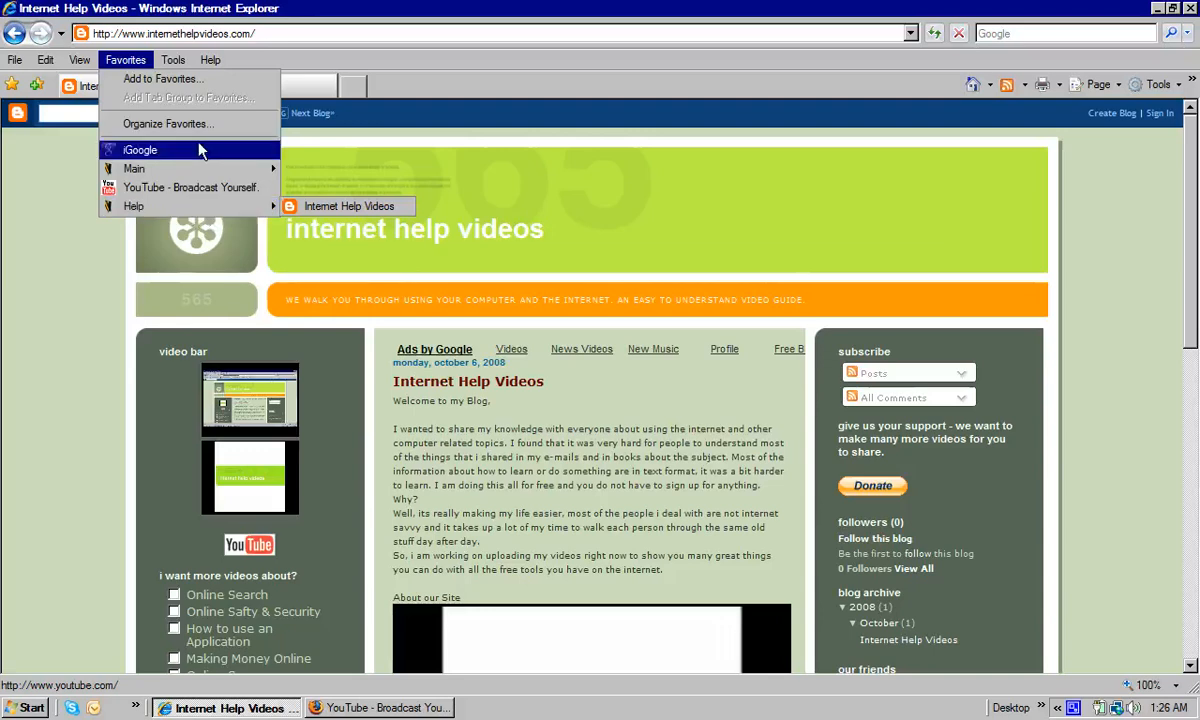
pyautogui.click(168, 124)
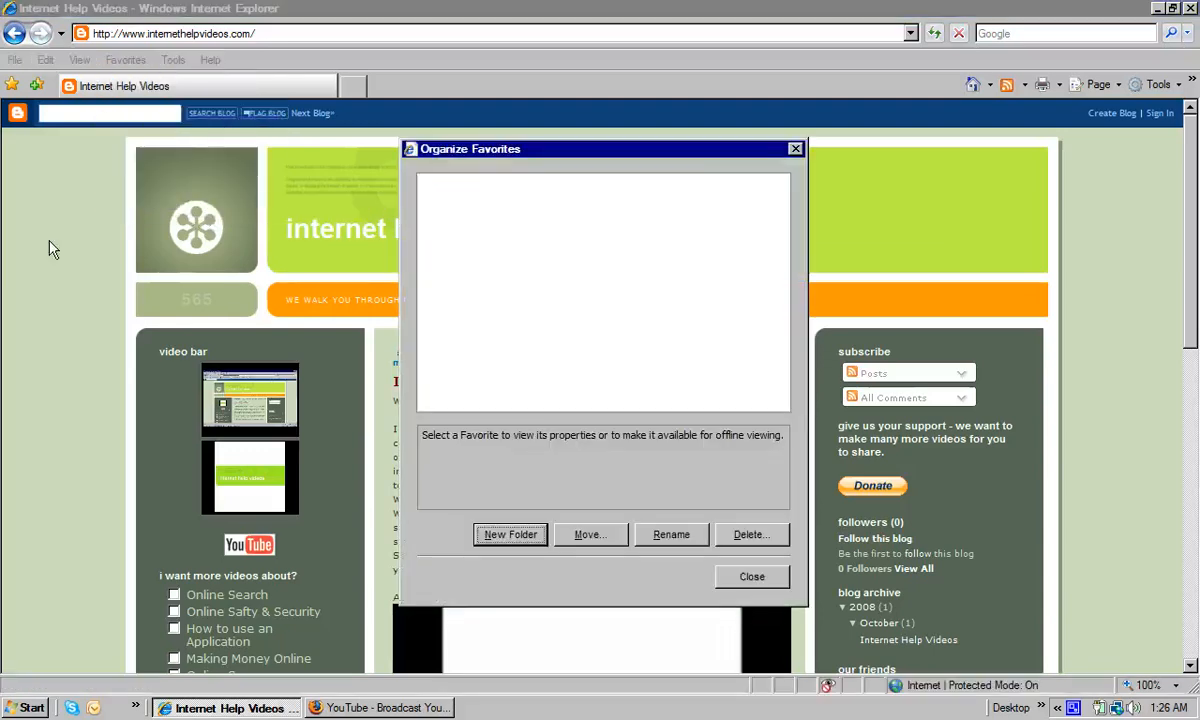
# Step: Select iGoogle to view its details, then highlight the Help folder in the organizer
pyautogui.click(460, 182)
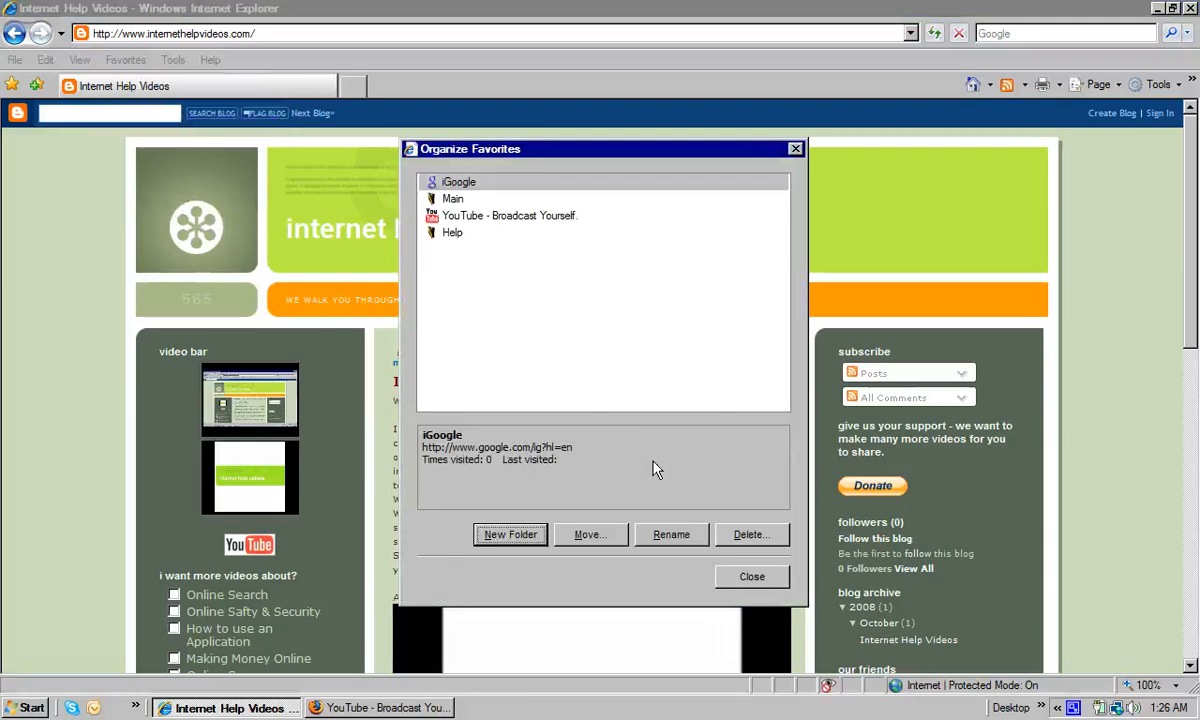
pyautogui.click(452, 232)
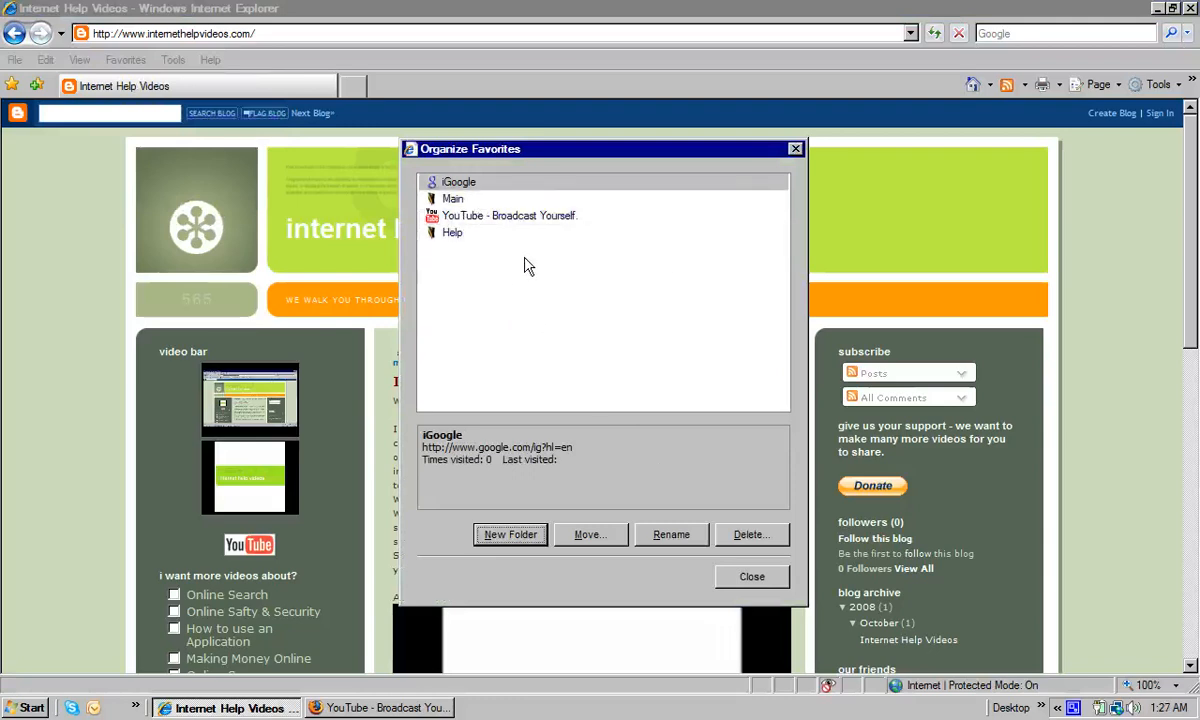
pyautogui.moveTo(452, 232)
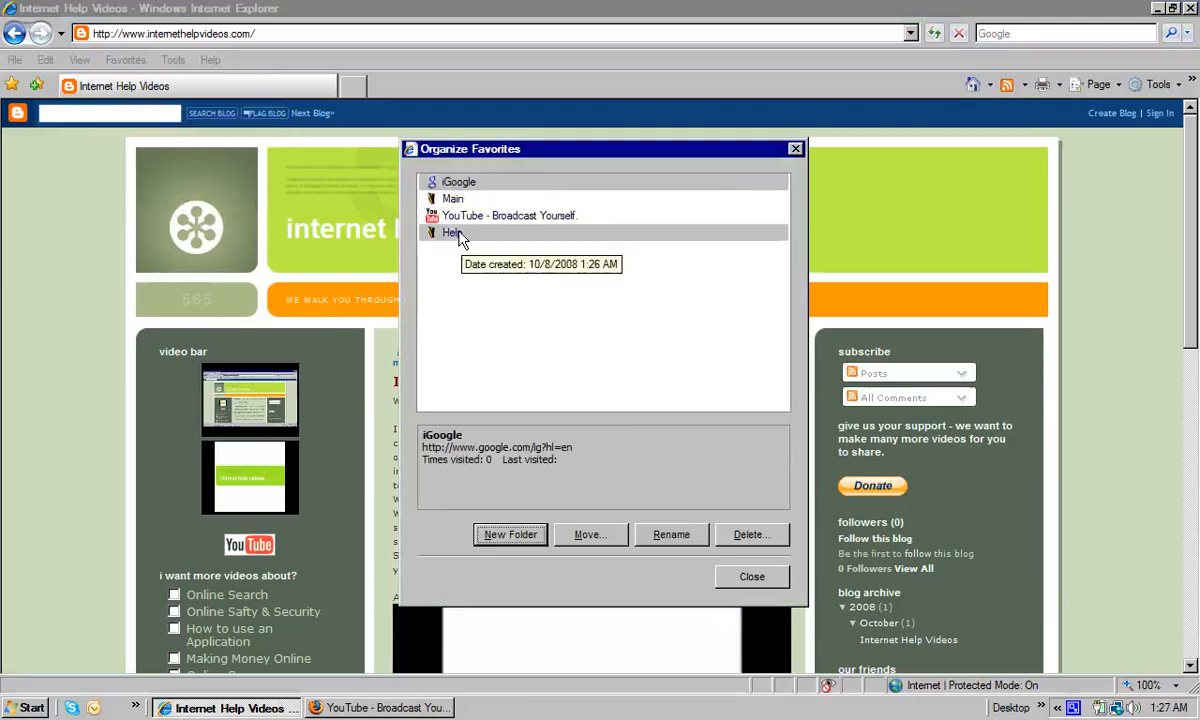
pyautogui.moveTo(500, 536)
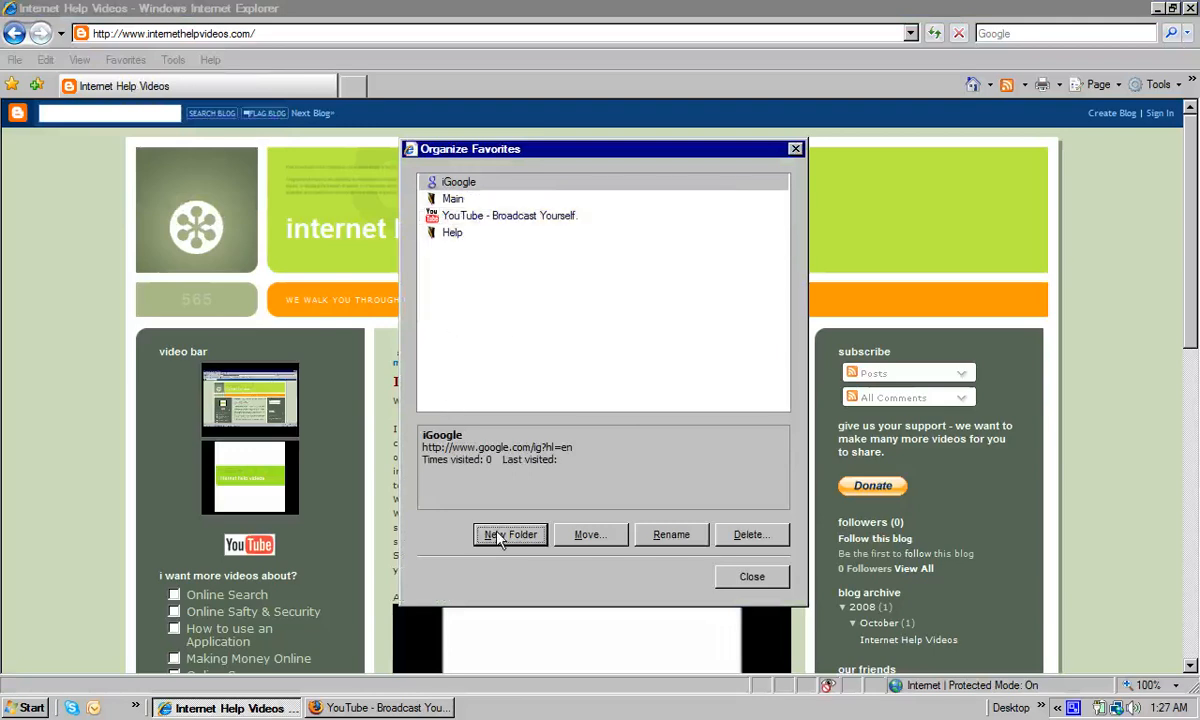
pyautogui.moveTo(602, 544)
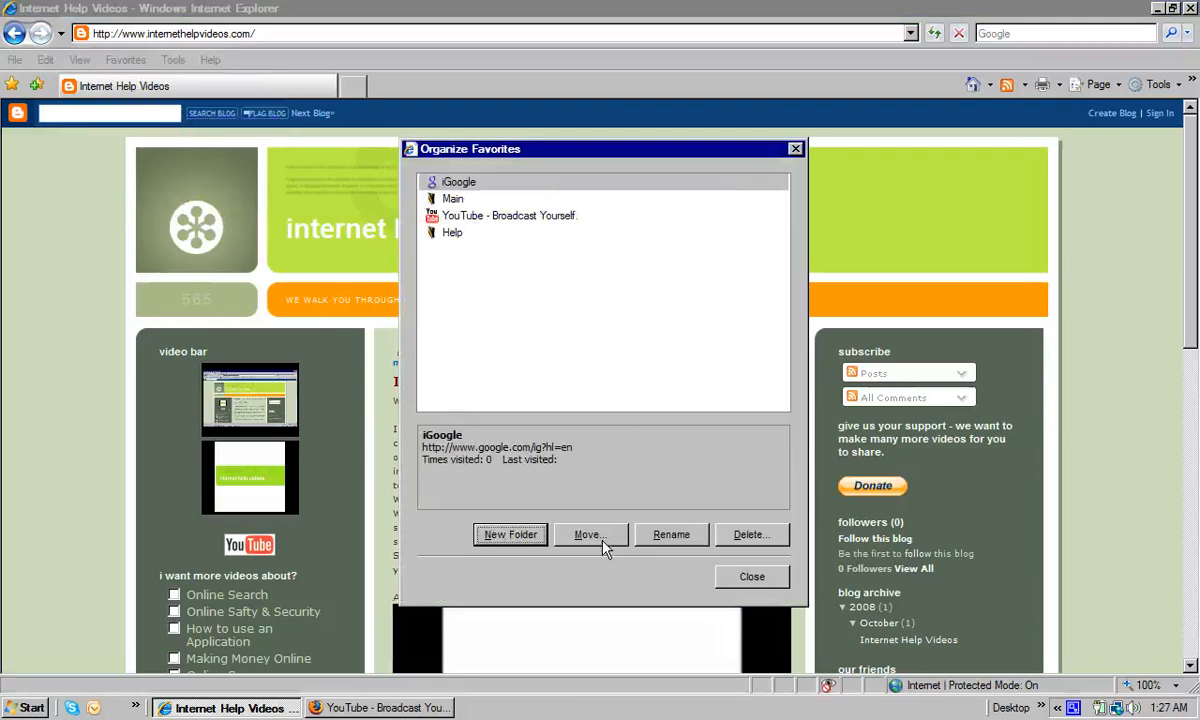
pyautogui.moveTo(676, 540)
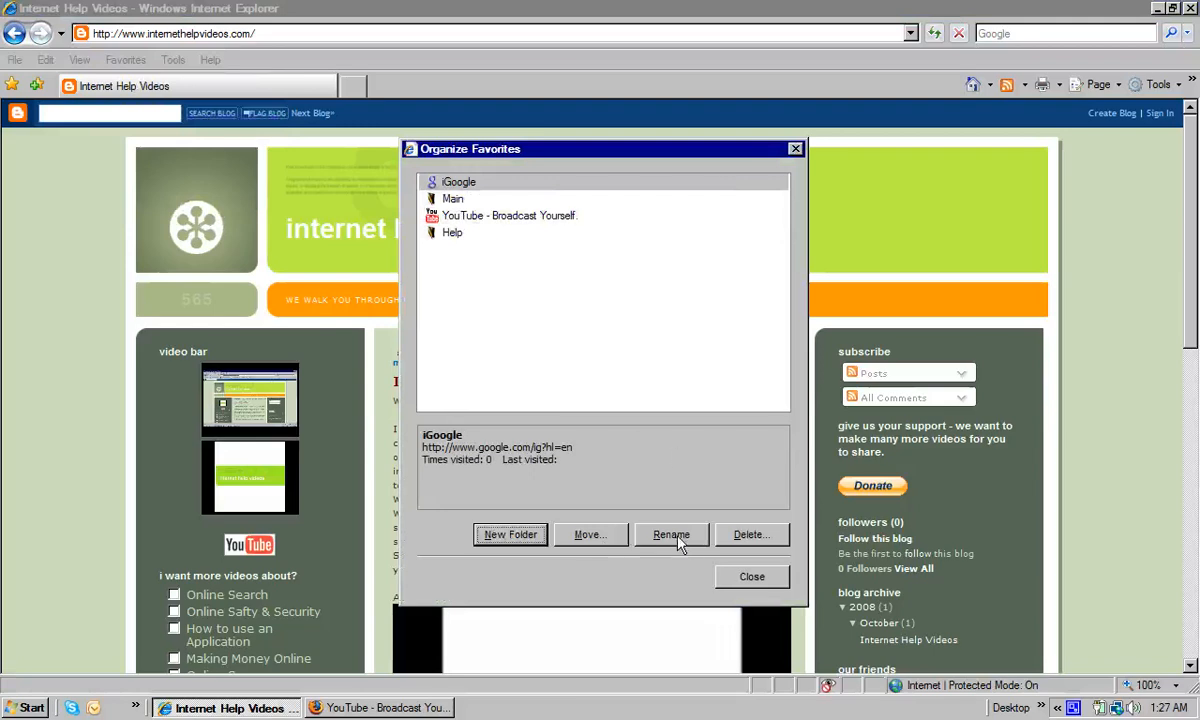
pyautogui.click(452, 232)
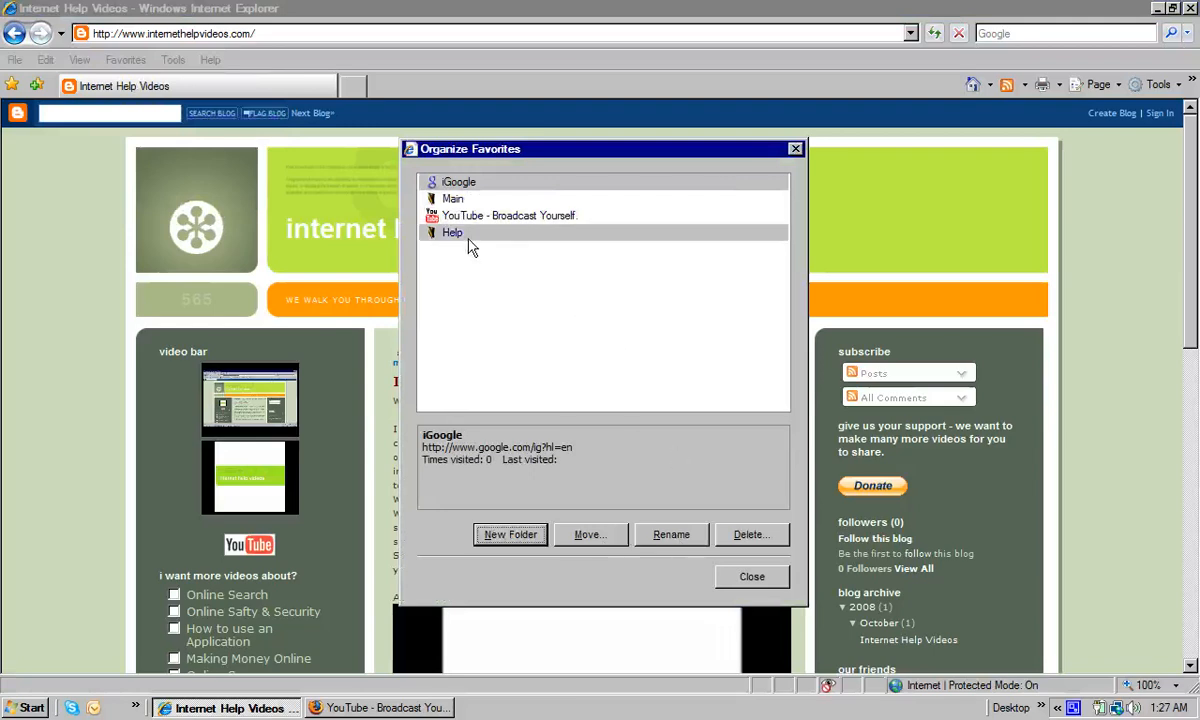
# Step: Rename the Help folder to Video Help in Organize Favorites
pyautogui.click(452, 232)
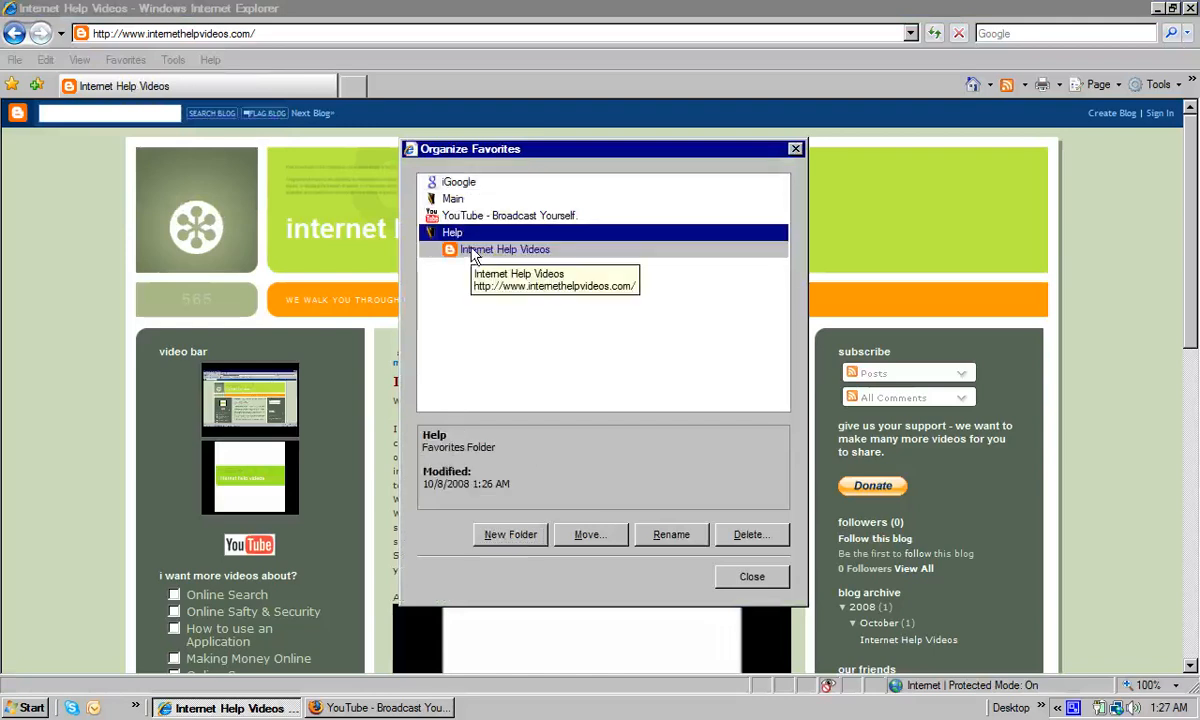
pyautogui.click(672, 534)
pyautogui.write('Video ')
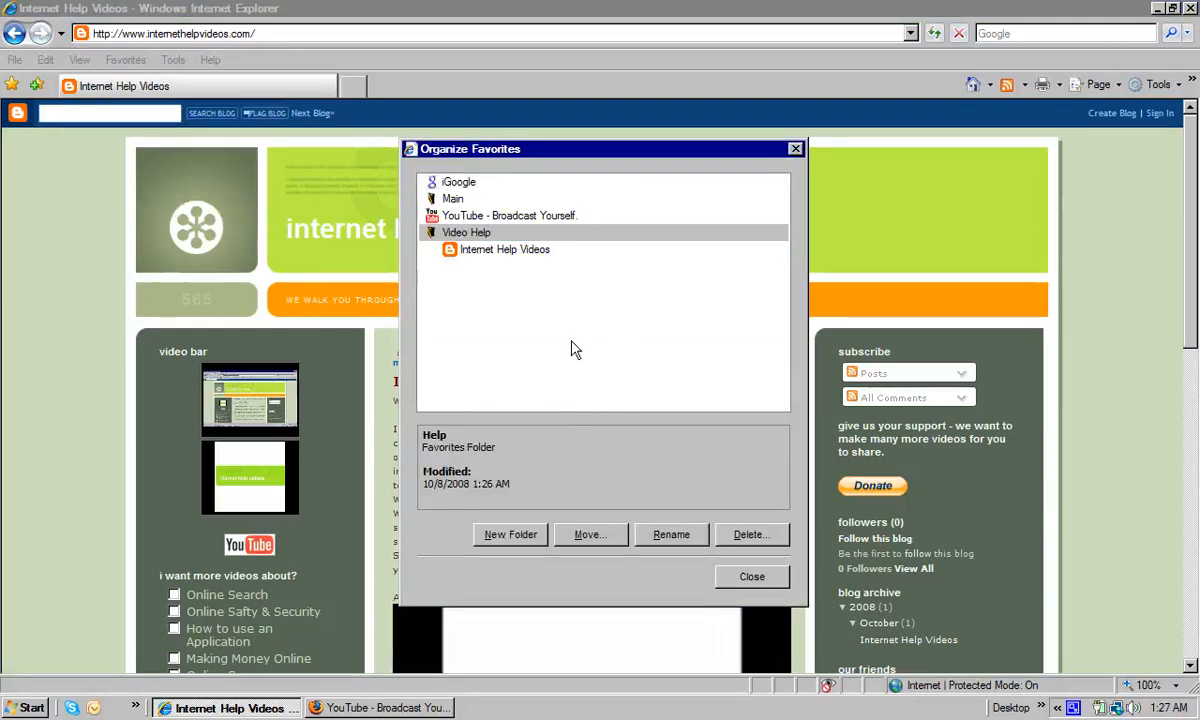
pyautogui.moveTo(552, 340)
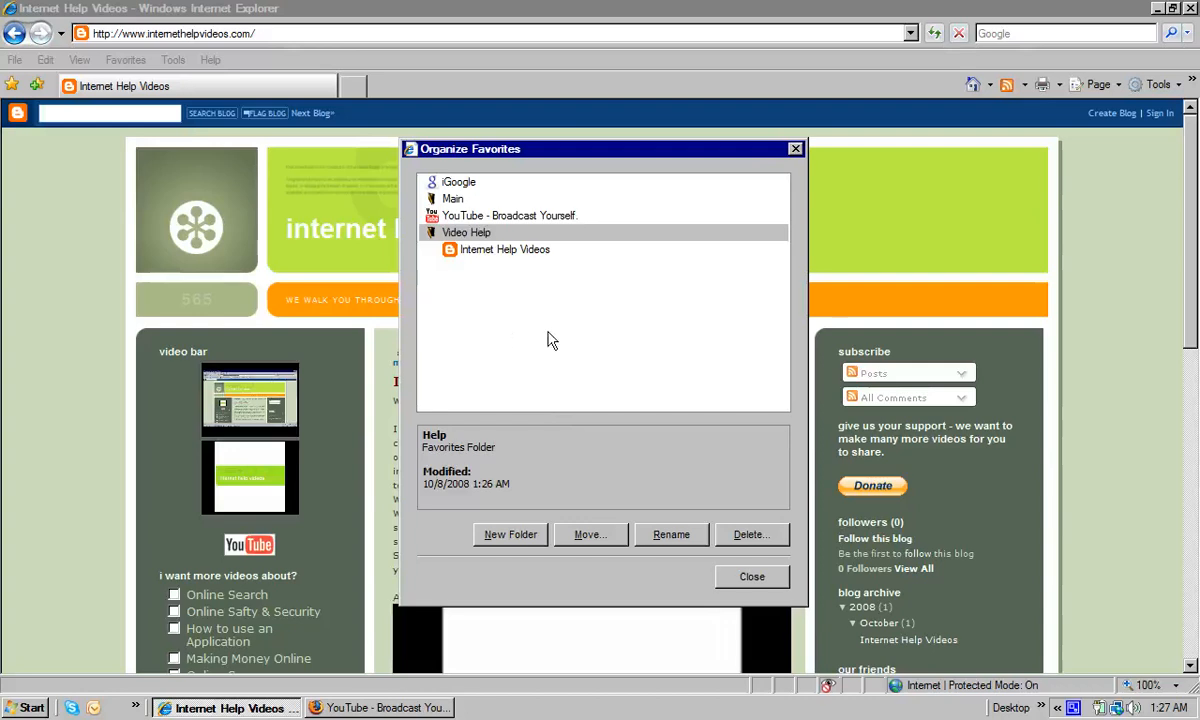
pyautogui.moveTo(480, 240)
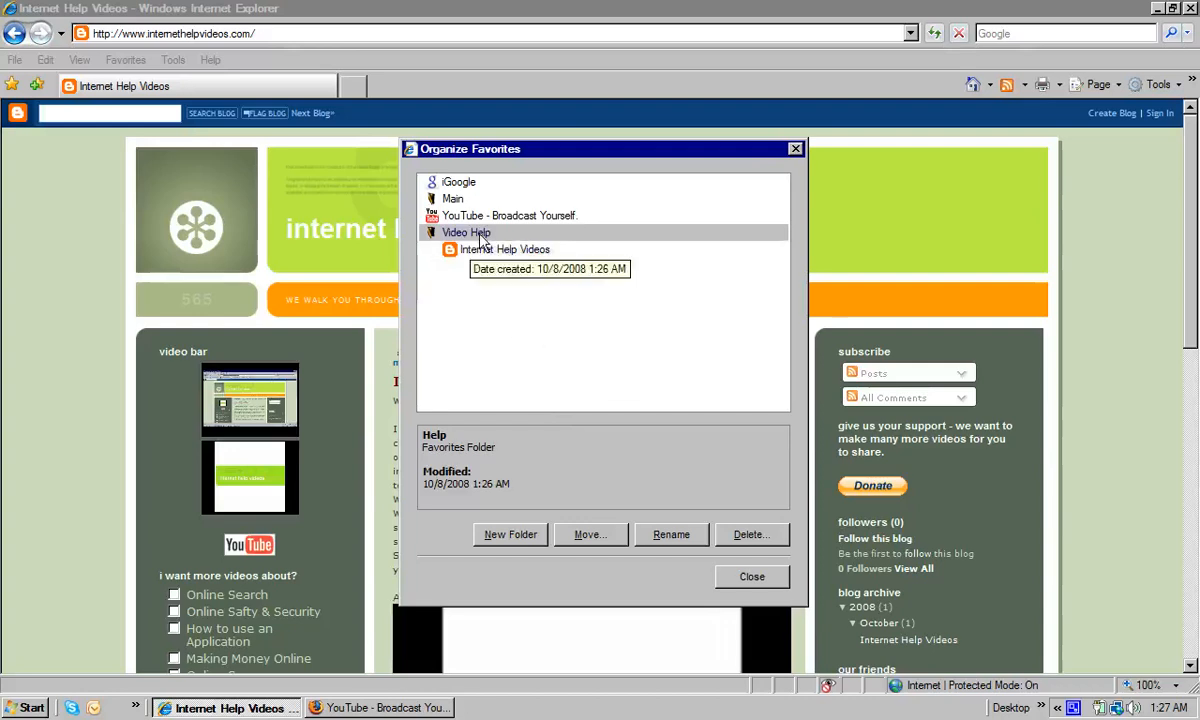
# Step: Drag the favorites into the order YouTube, Main, Video Help, iGoogle
pyautogui.click(508, 216)
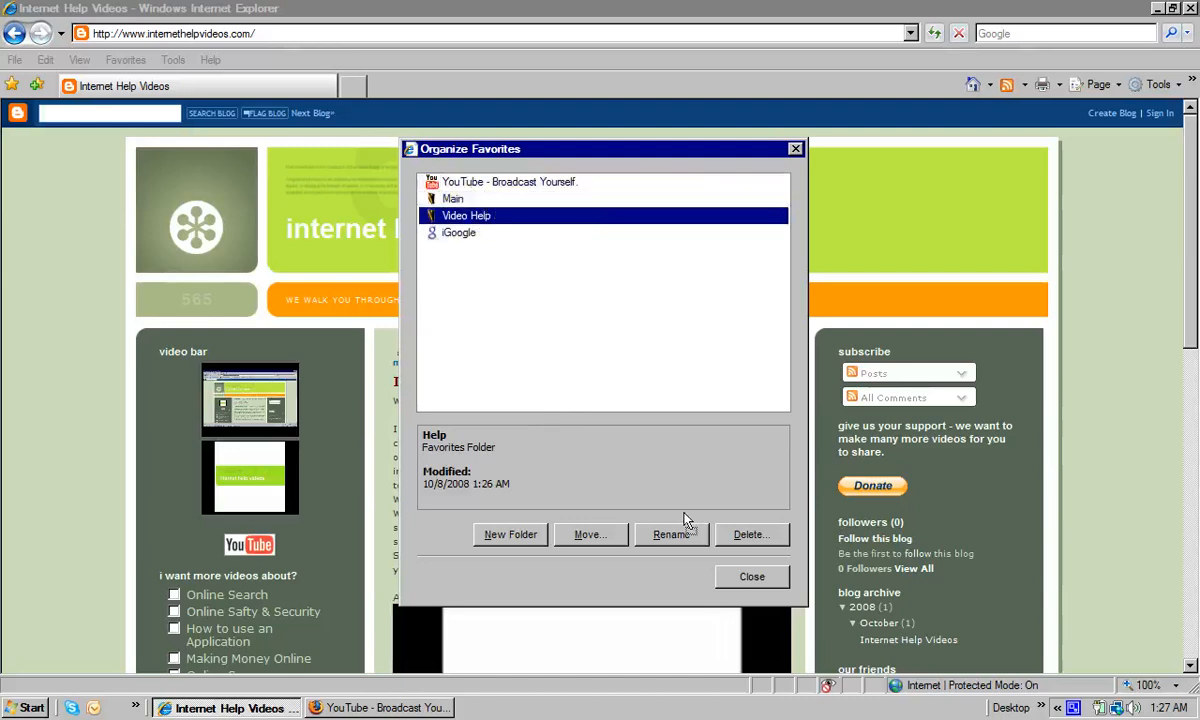
# Step: Delete iGoogle, leaving YouTube, Main and Video Help, and close the organizer
pyautogui.click(460, 232)
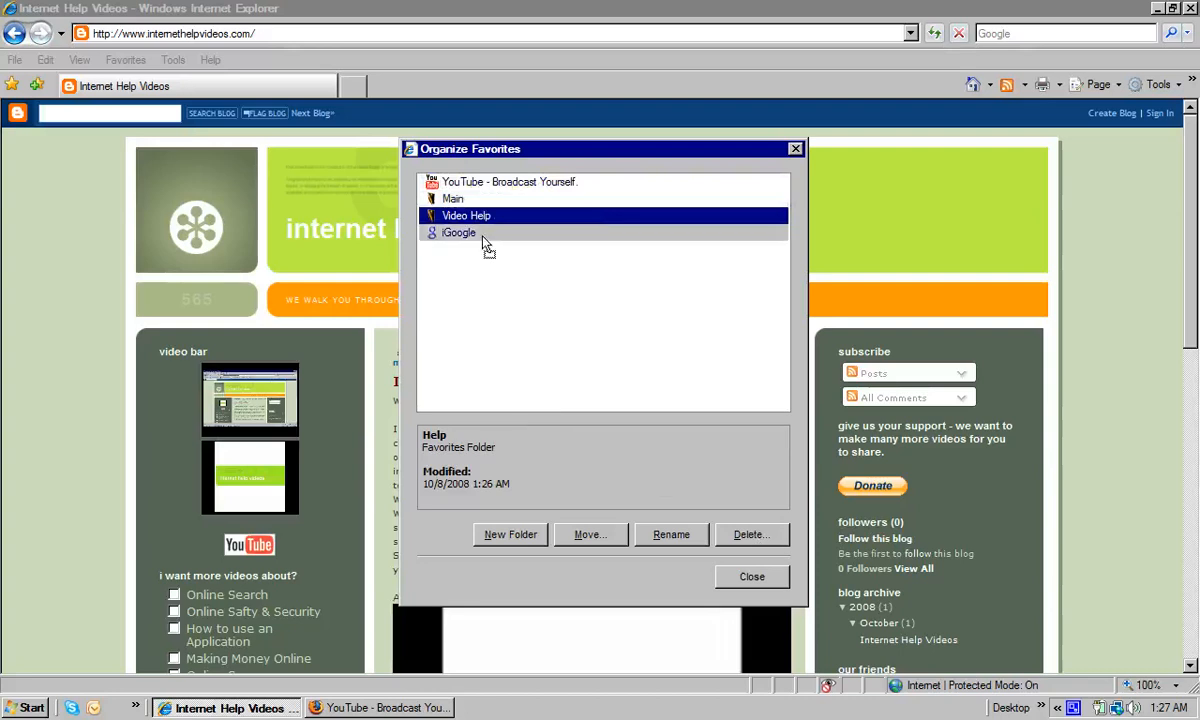
pyautogui.click(460, 232)
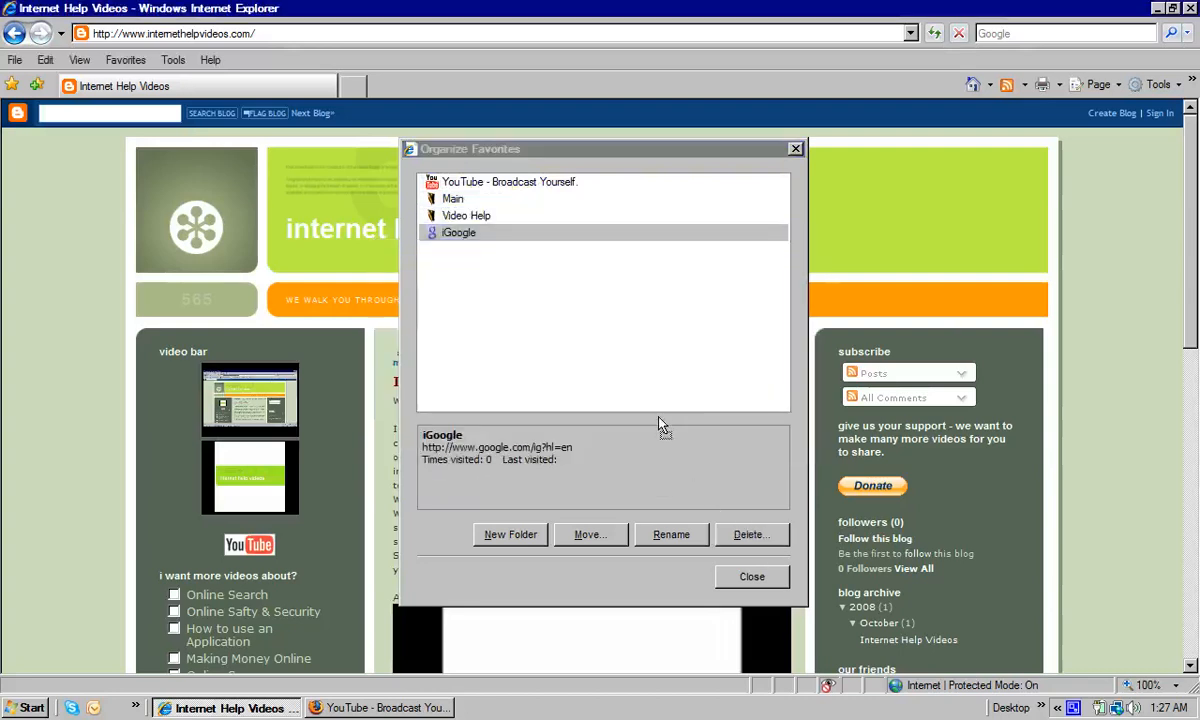
pyautogui.click(750, 534)
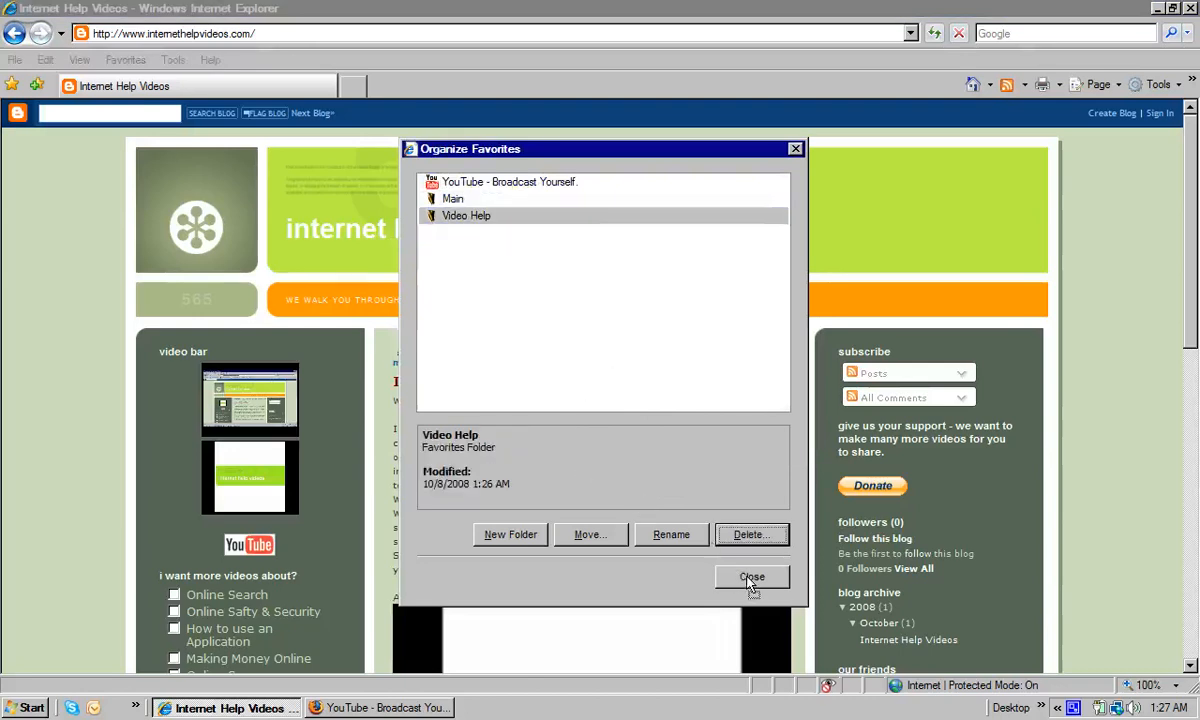
pyautogui.click(752, 576)
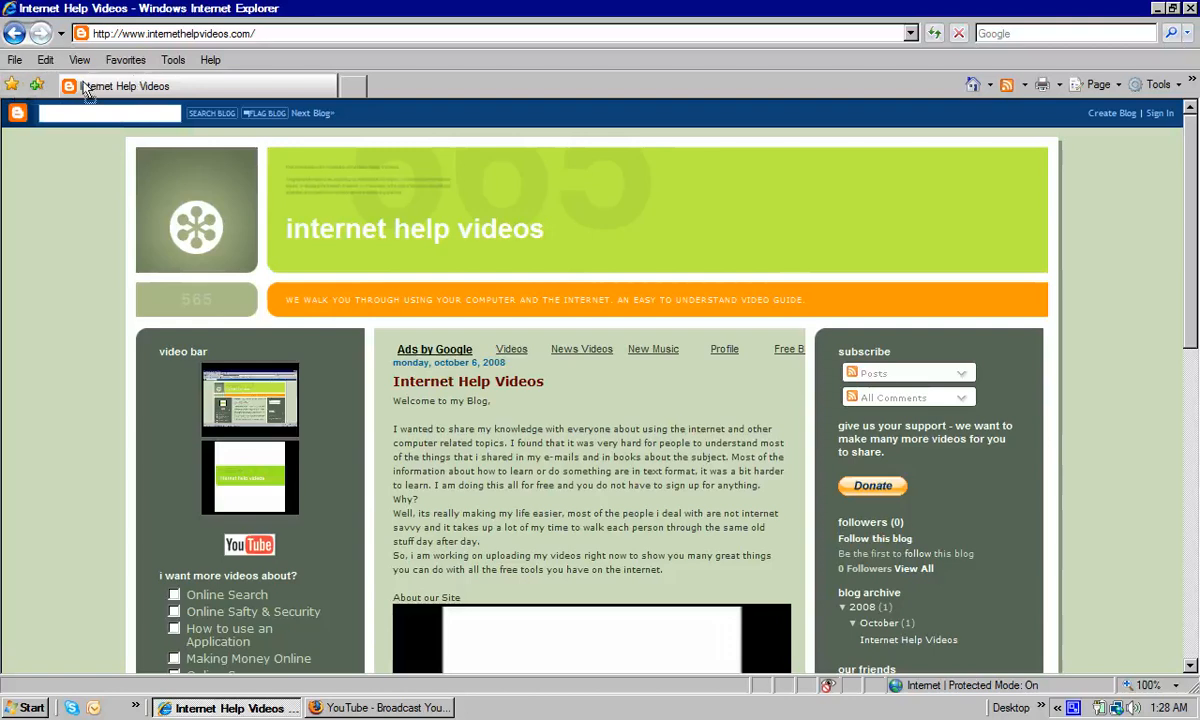
pyautogui.click(12, 84)
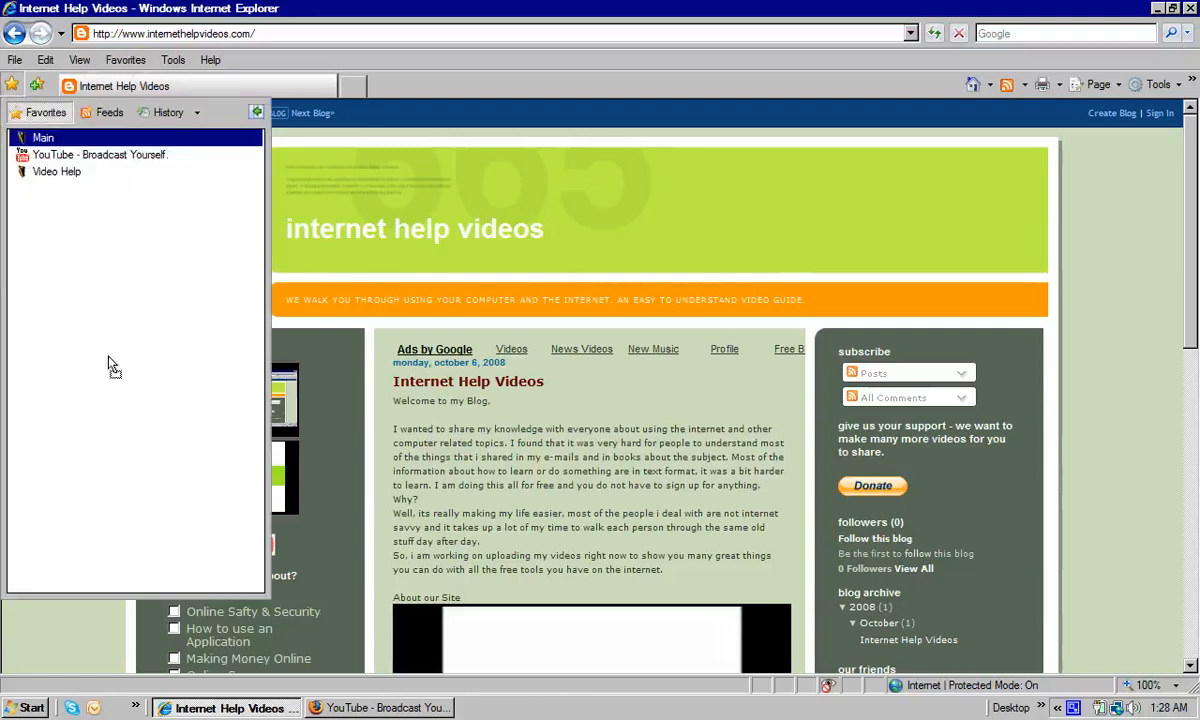
pyautogui.moveTo(138, 236)
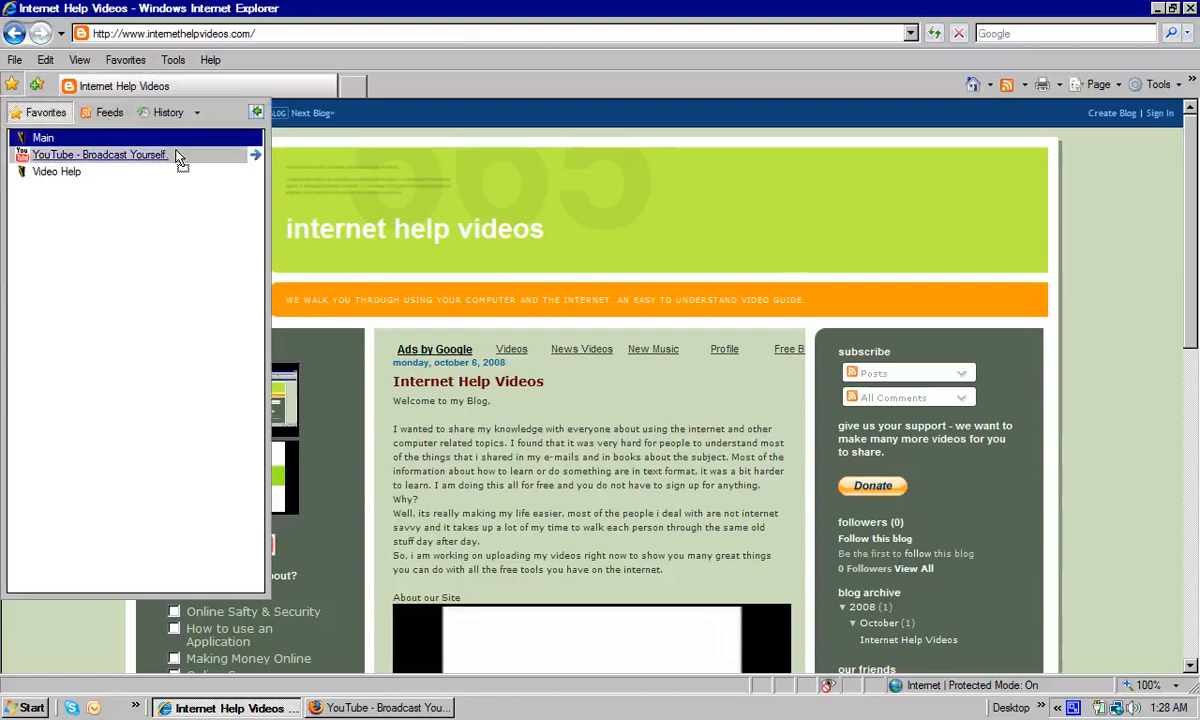
pyautogui.moveTo(490, 90)
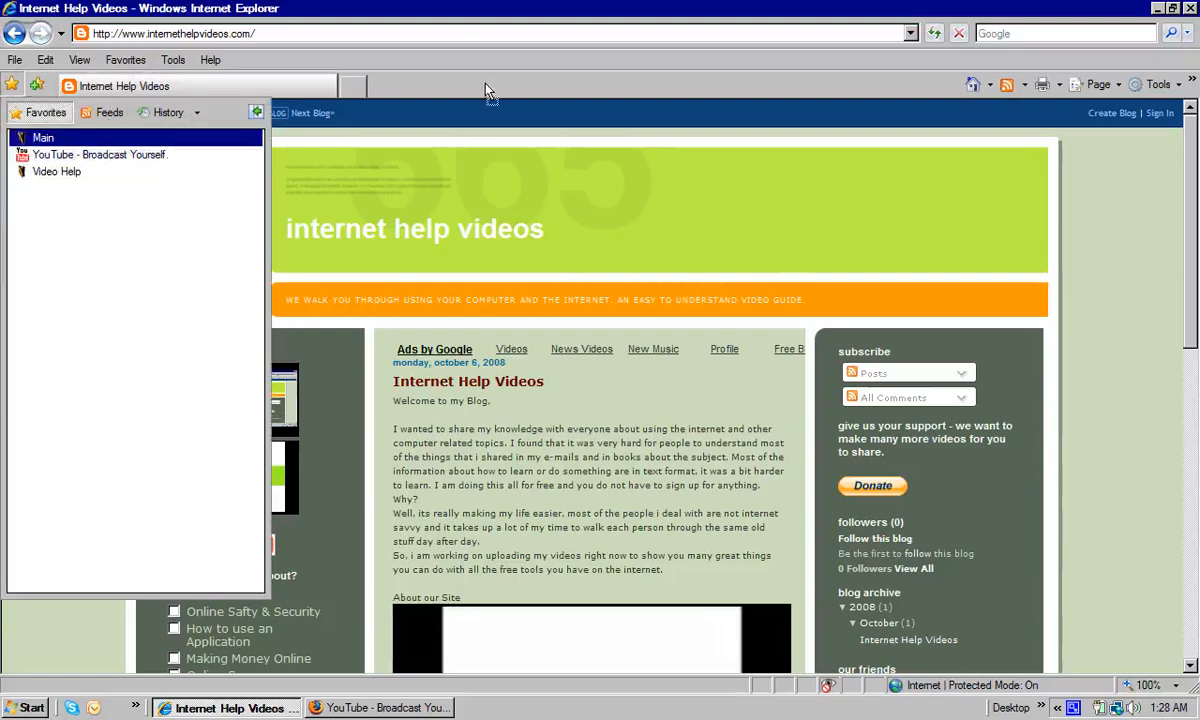
pyautogui.click(12, 84)
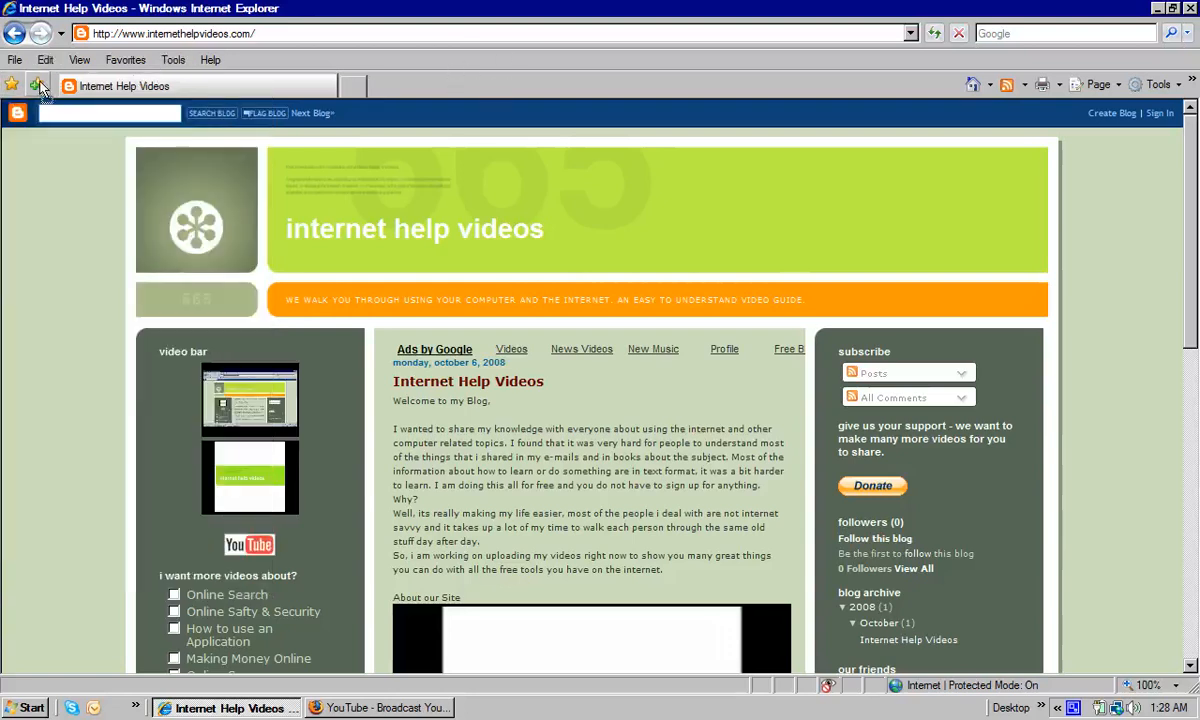
pyautogui.moveTo(36, 84)
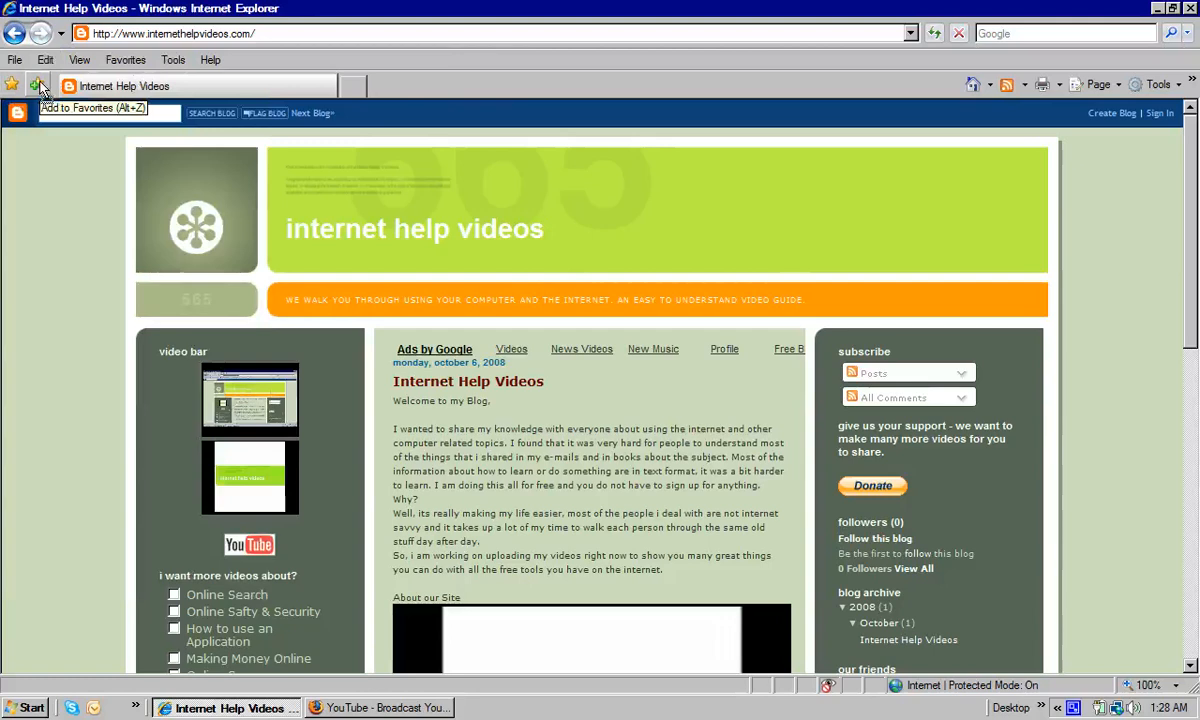
pyautogui.moveTo(284, 78)
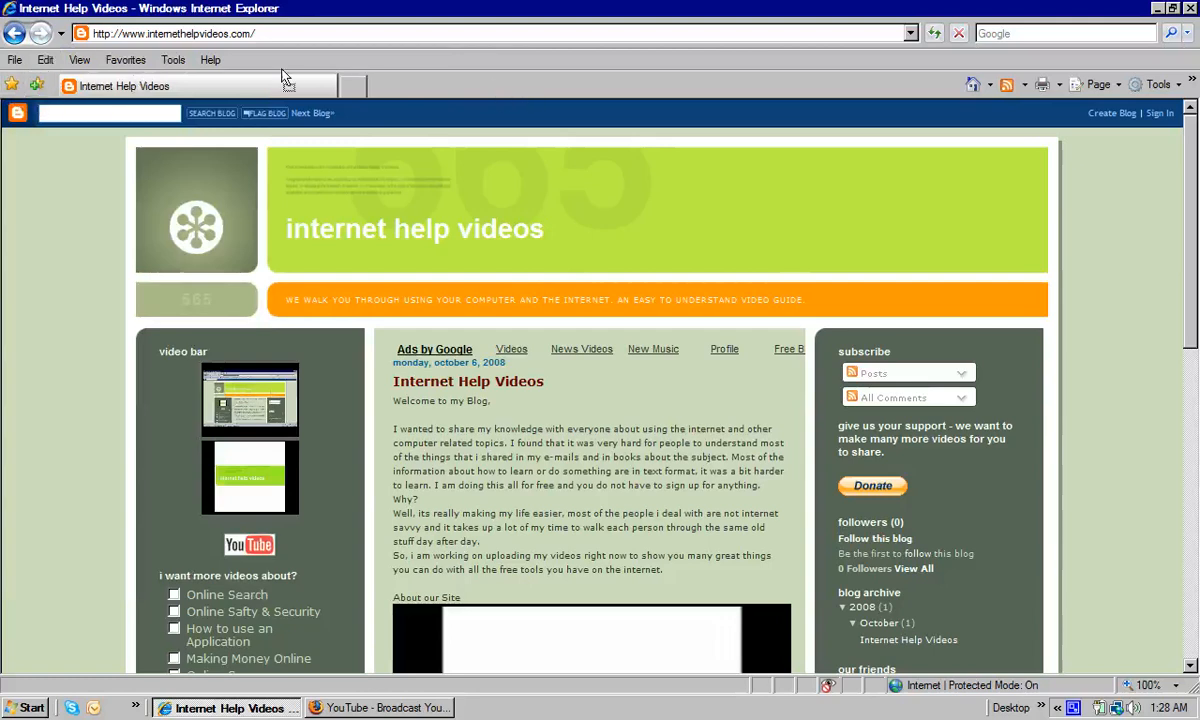
# Step: Show the Favorites menu listing Main, YouTube and Video Help, then the Add to Favorites dropdown
pyautogui.click(124, 60)
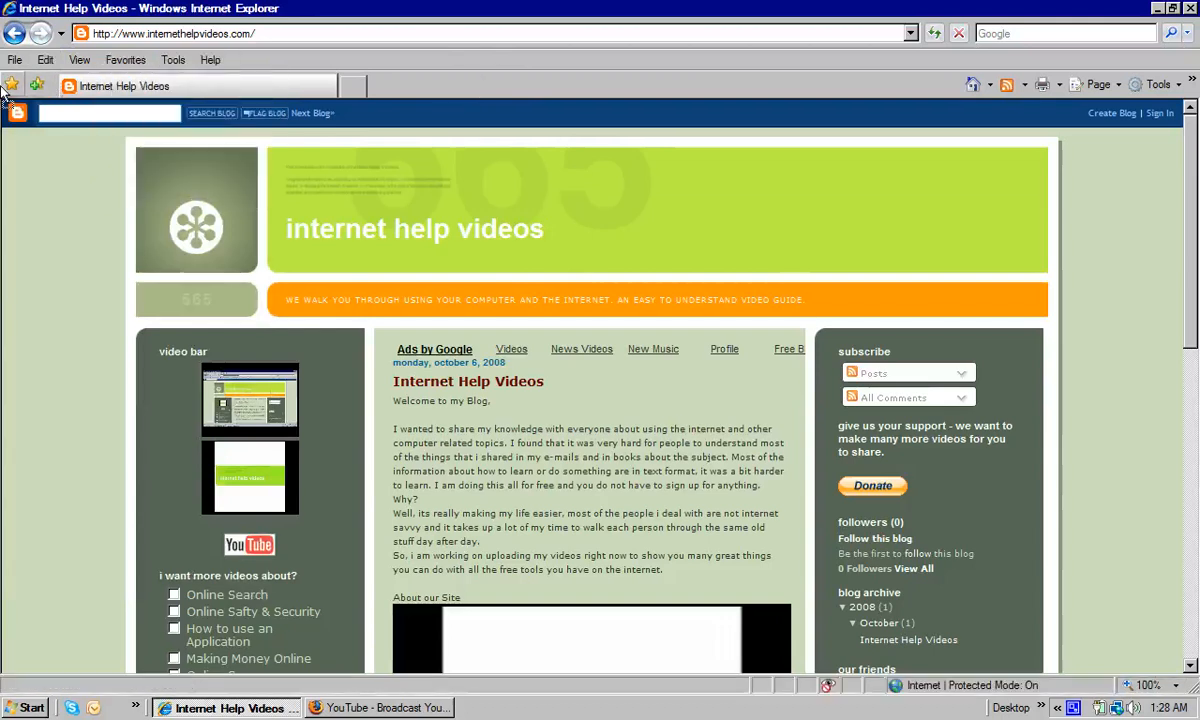
pyautogui.click(36, 84)
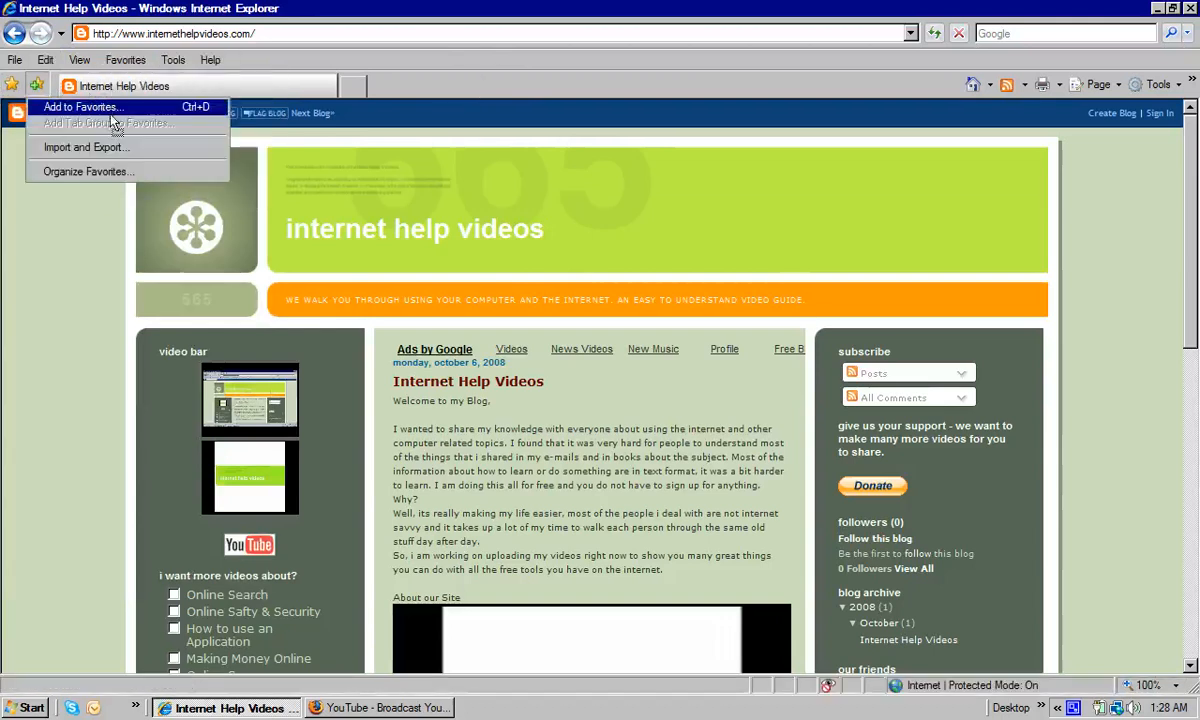
pyautogui.moveTo(110, 124)
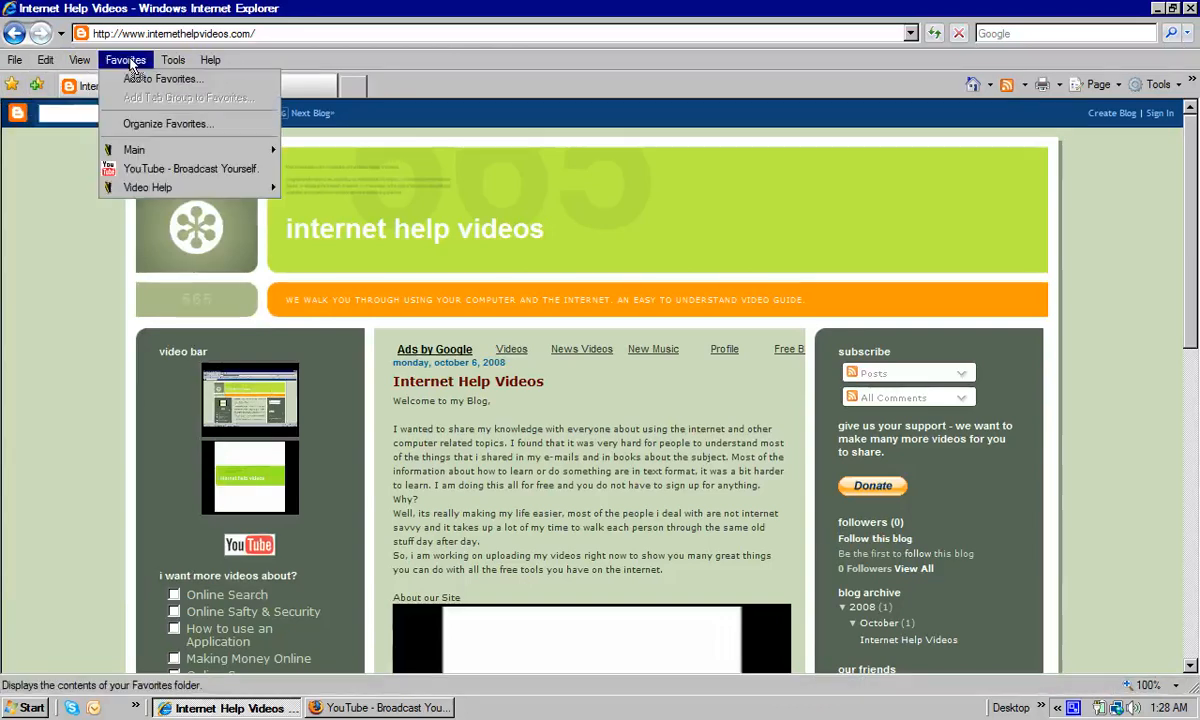
pyautogui.moveTo(132, 148)
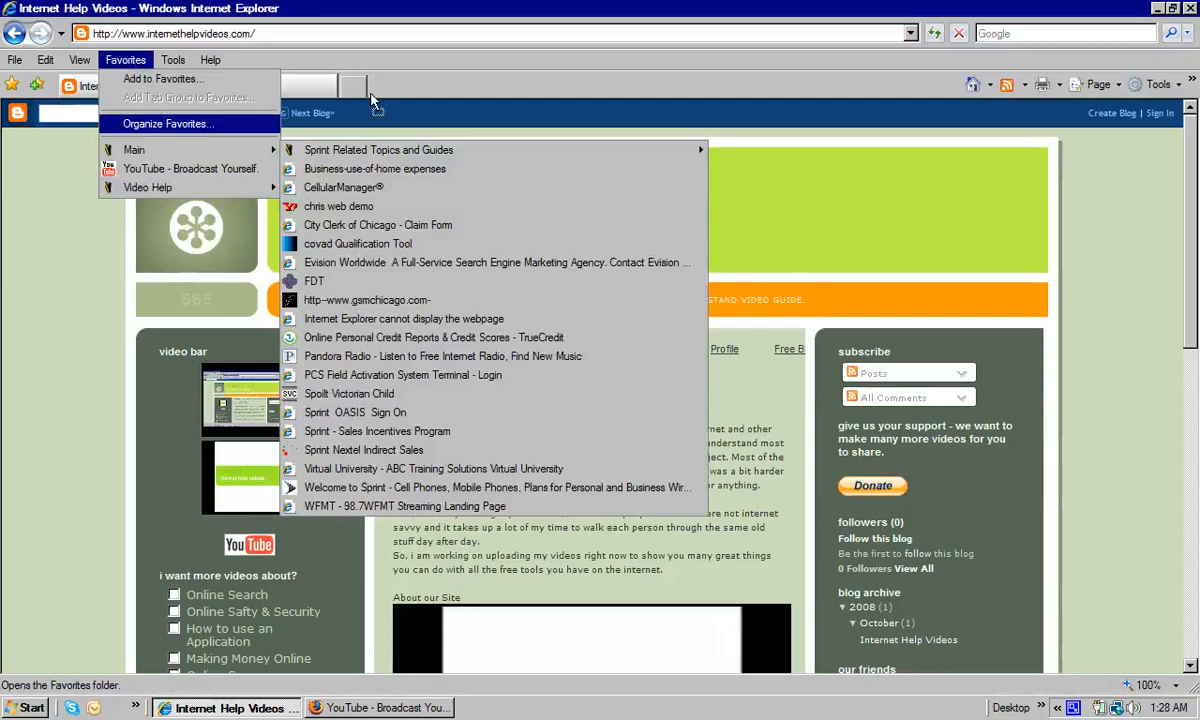